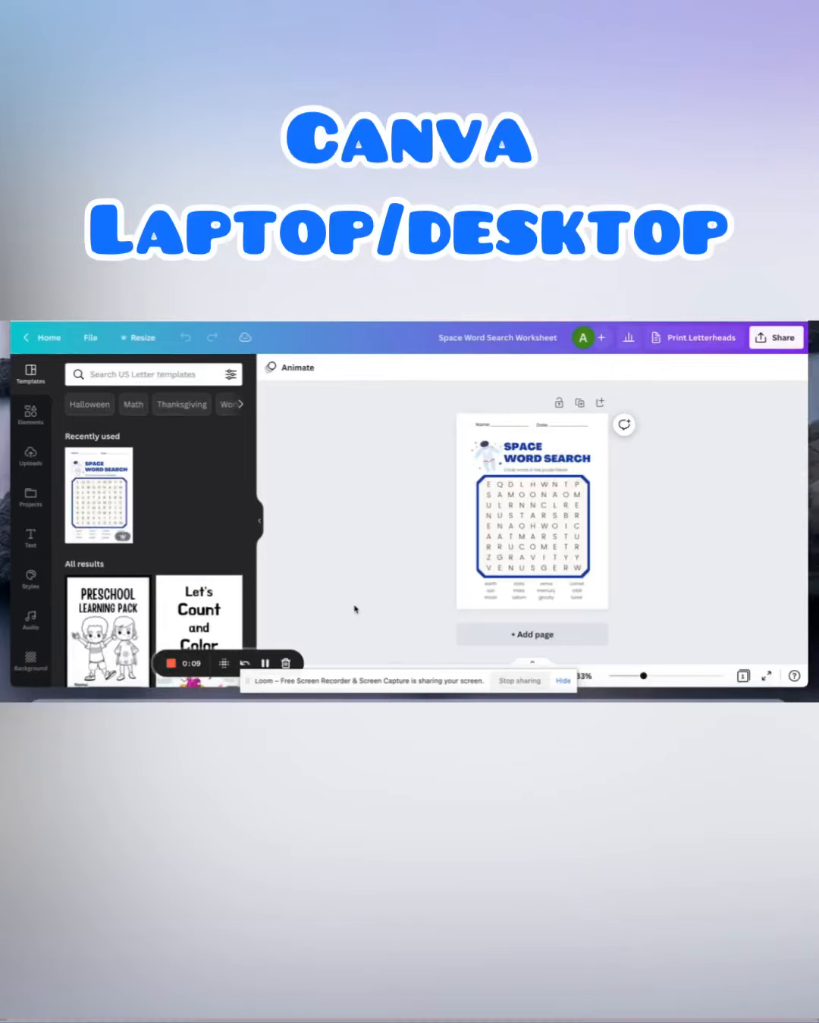
mouse_move(669, 519)
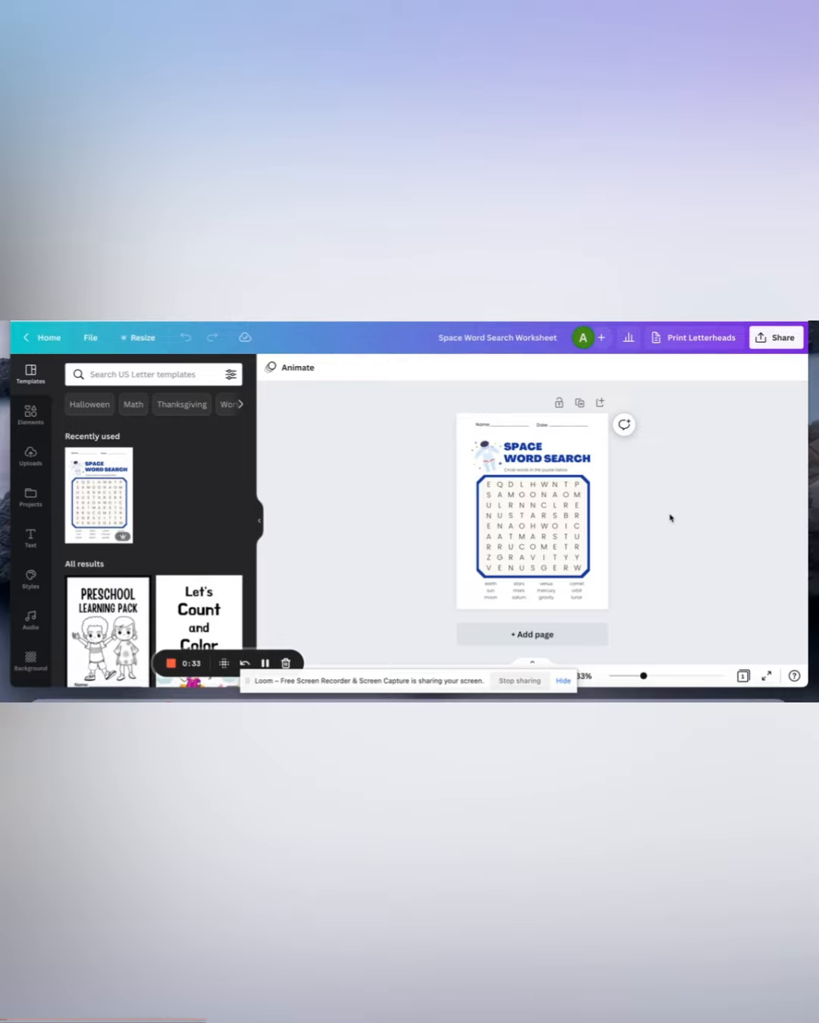
mouse_move(365, 520)
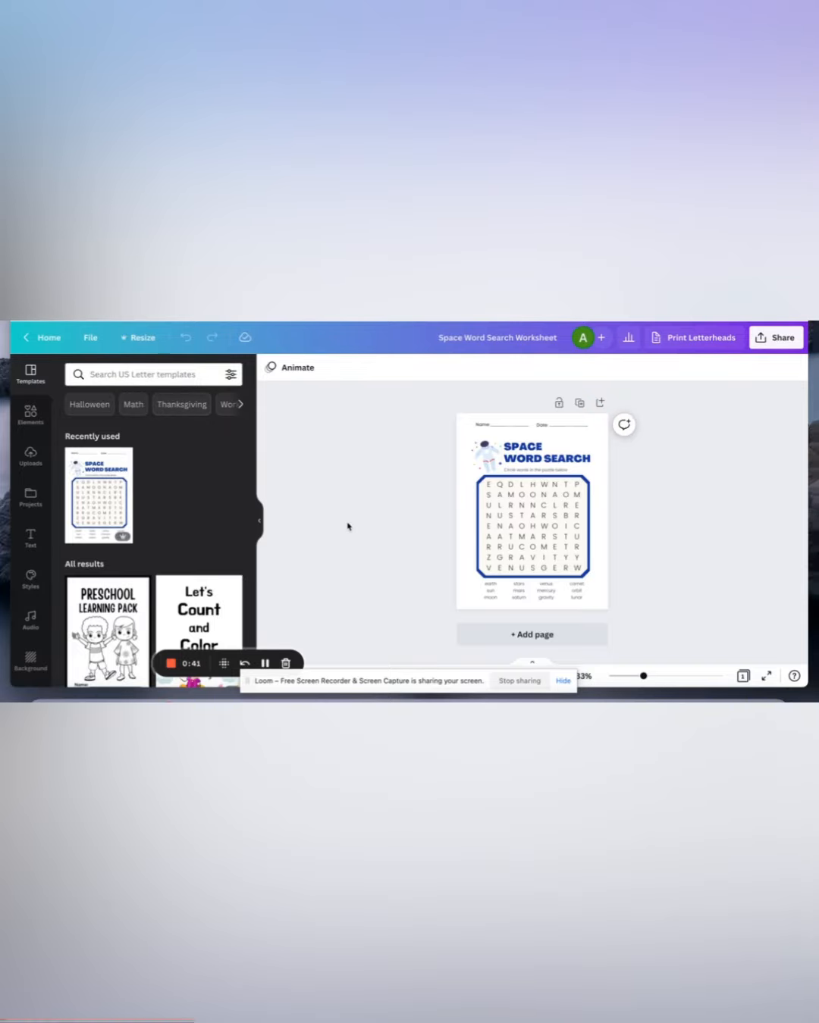
mouse_move(659, 516)
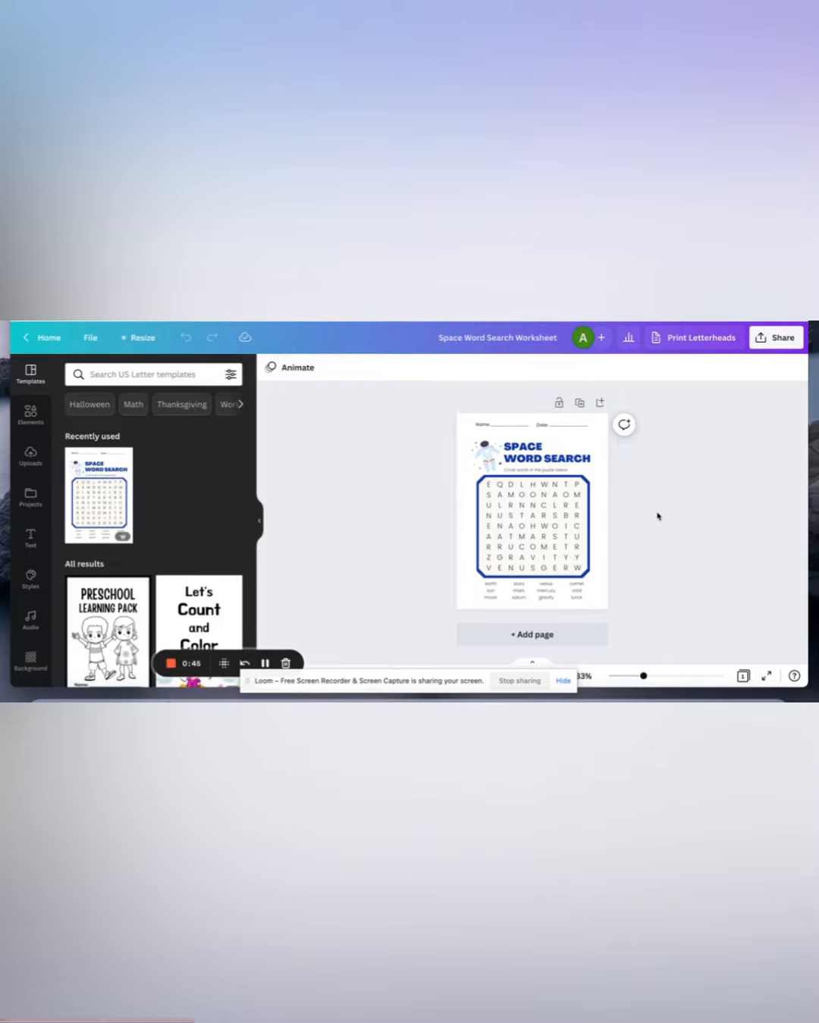
Resize to the recent 2100 × 1500 px size as a new copy of the worksheet.
left_click(487, 424)
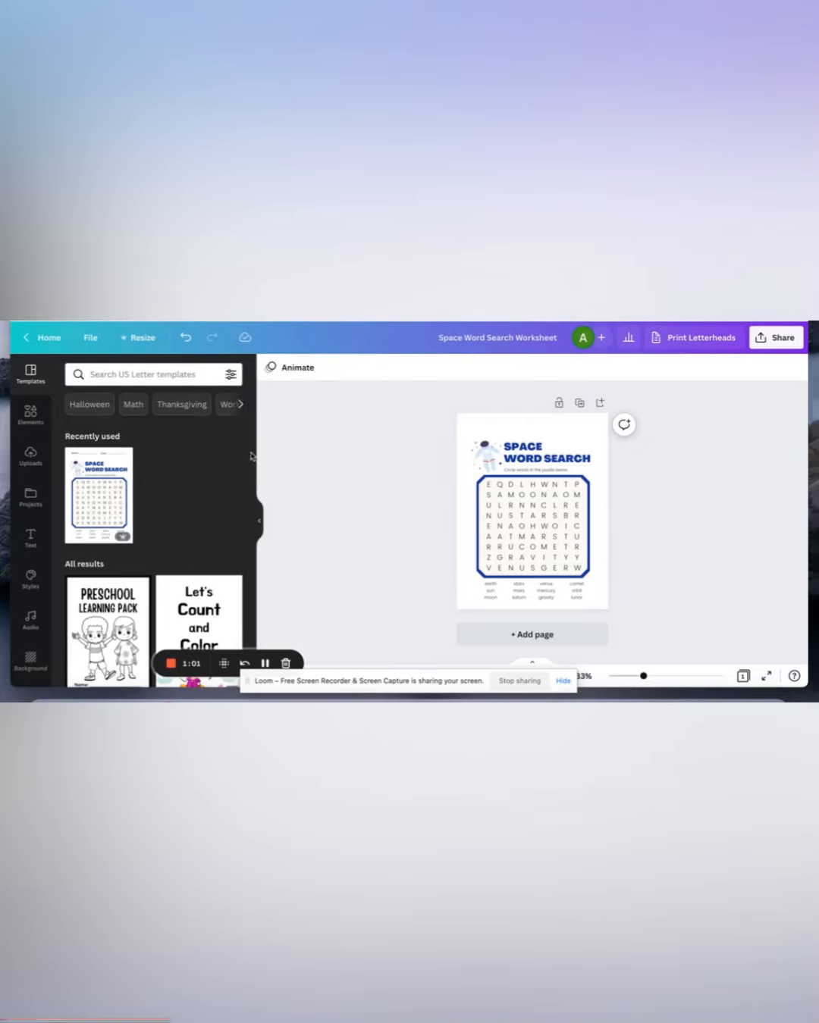
left_click(140, 336)
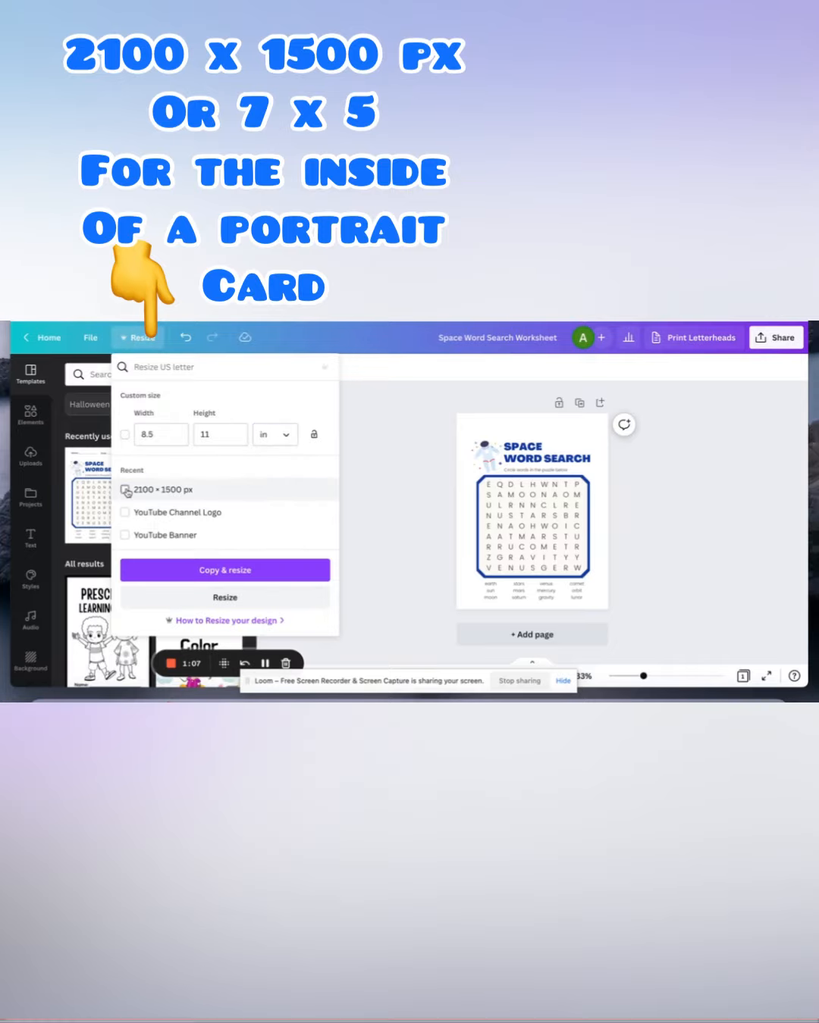
left_click(124, 490)
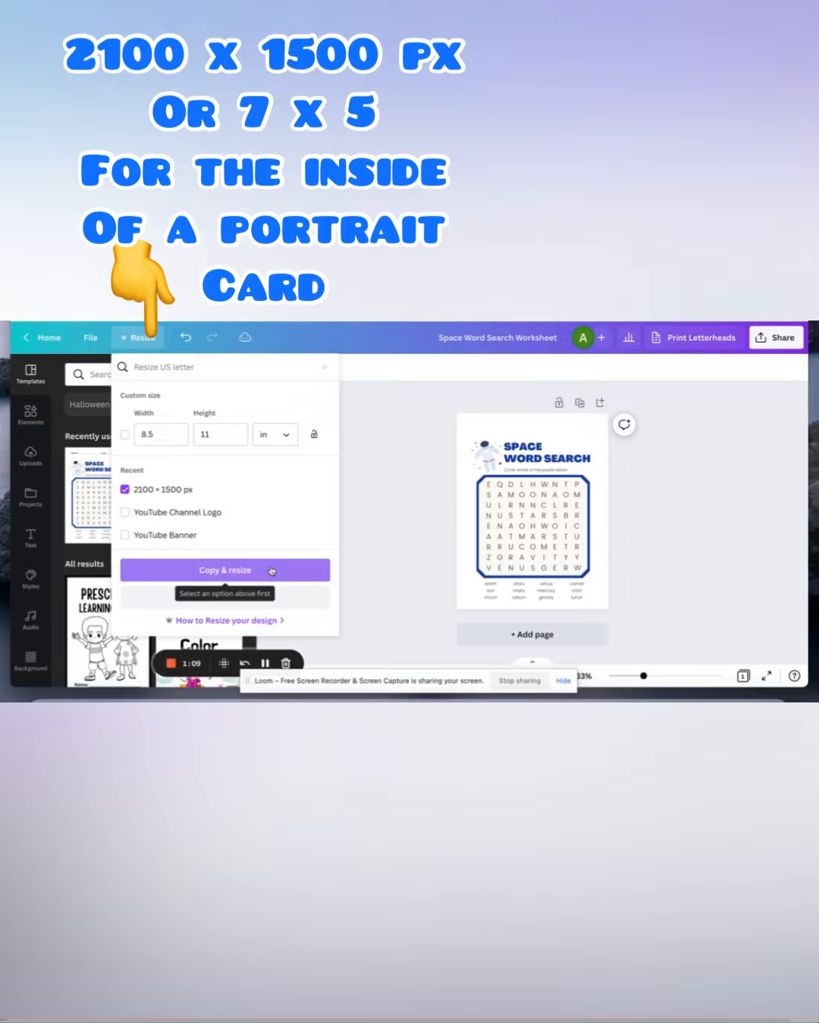
left_click(224, 570)
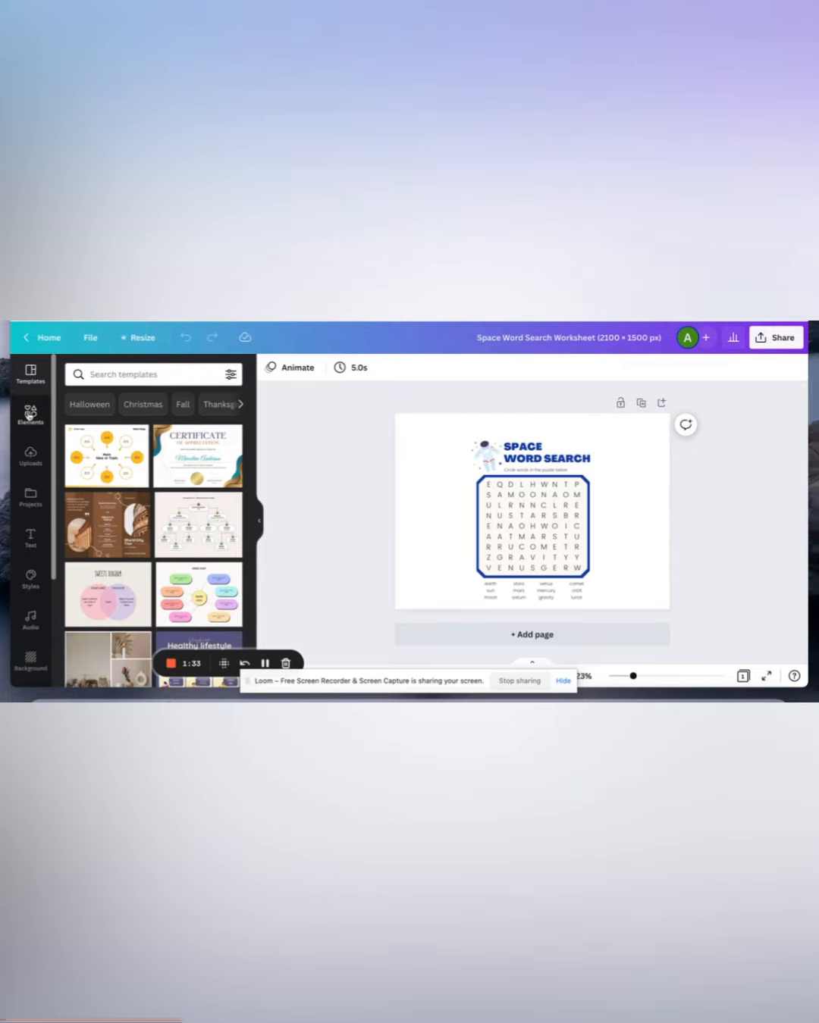
Insert the purple planet graphic from Elements and select it beside the word grid.
left_click(30, 415)
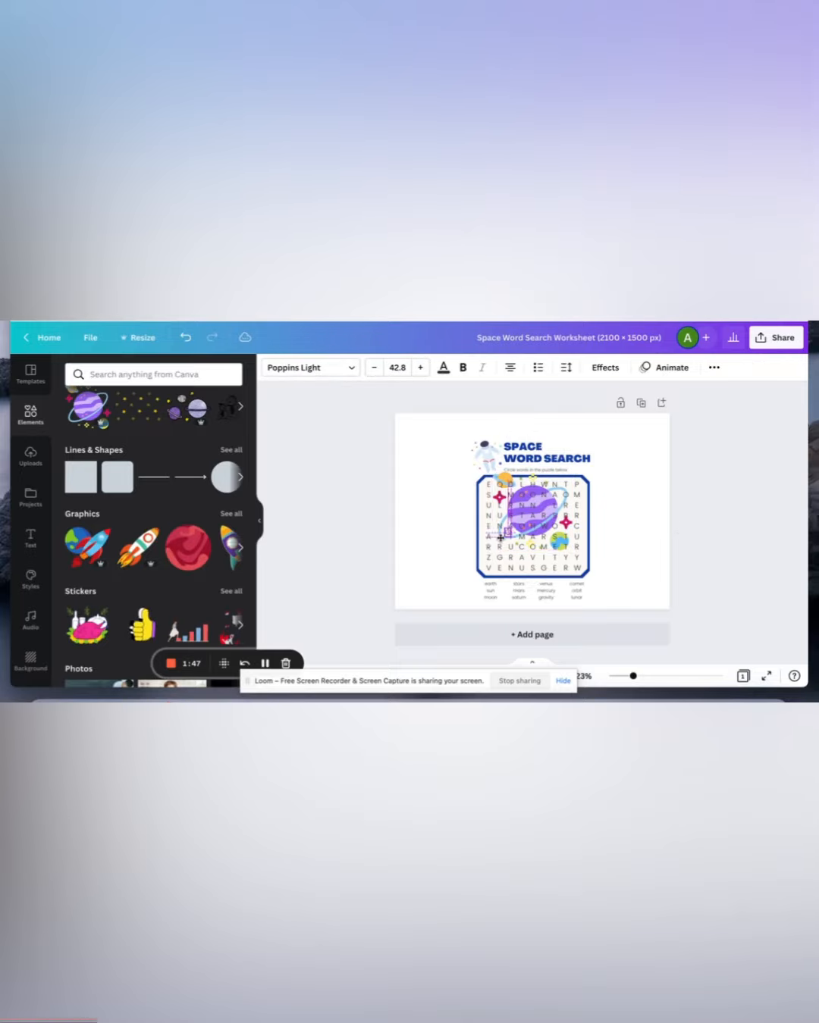
left_click(527, 518)
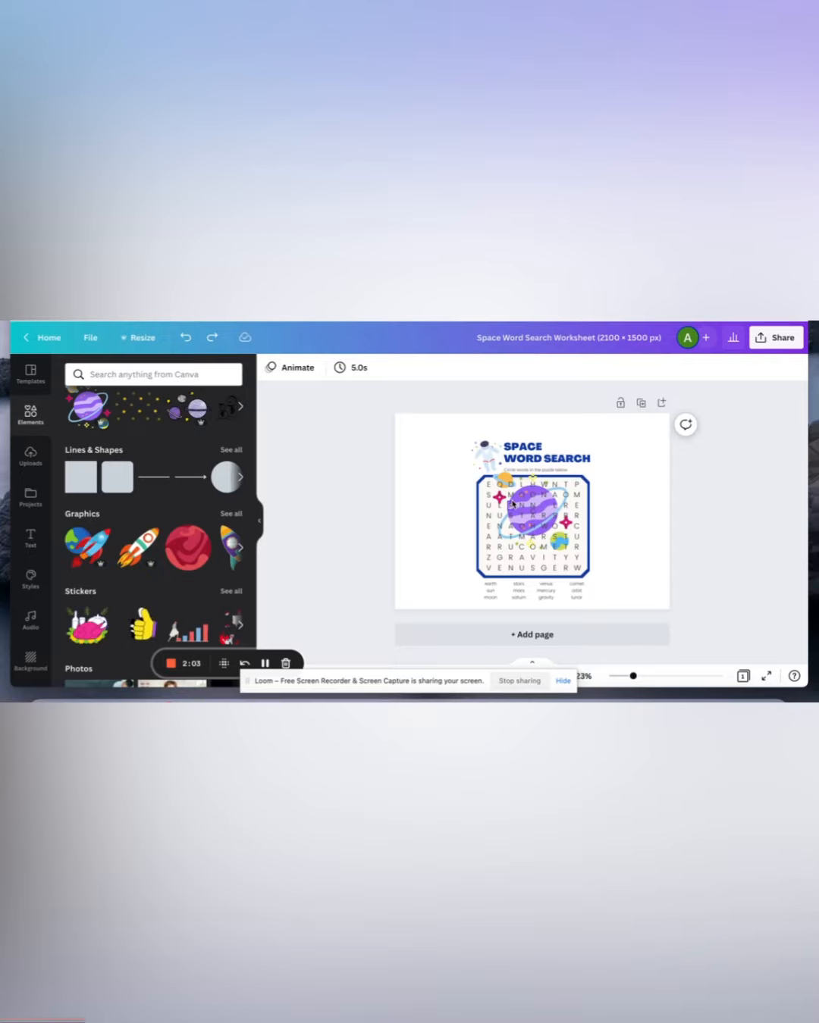
left_click(528, 523)
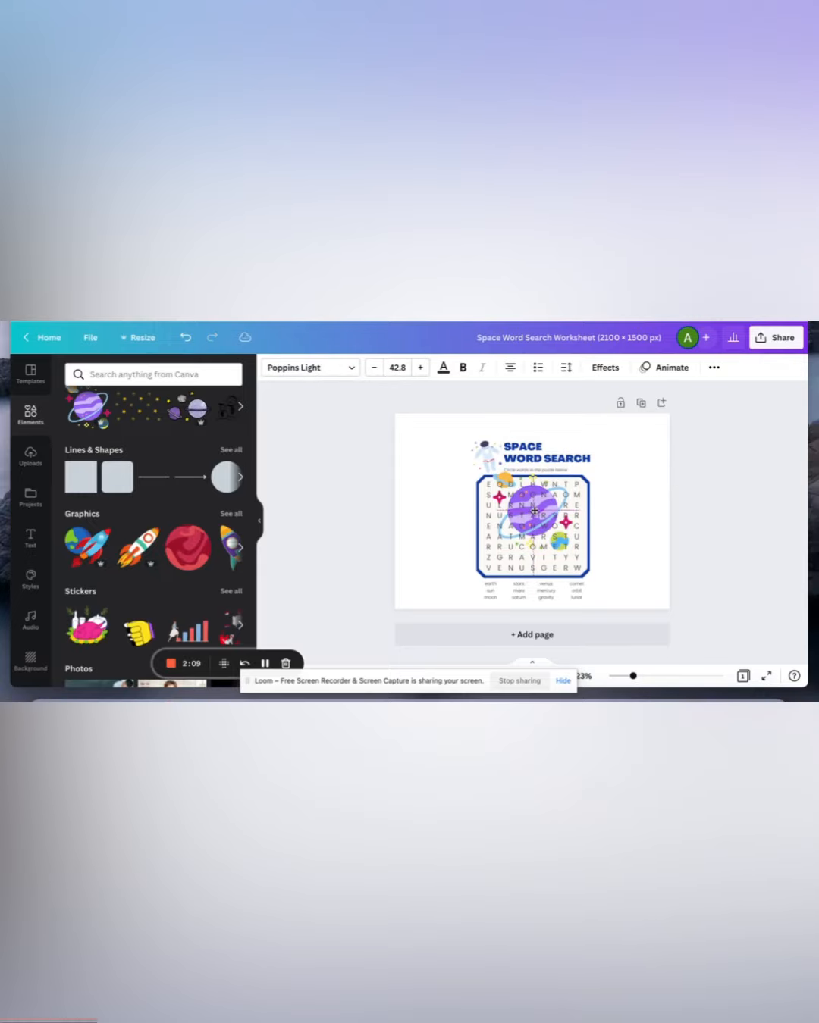
left_click(534, 512)
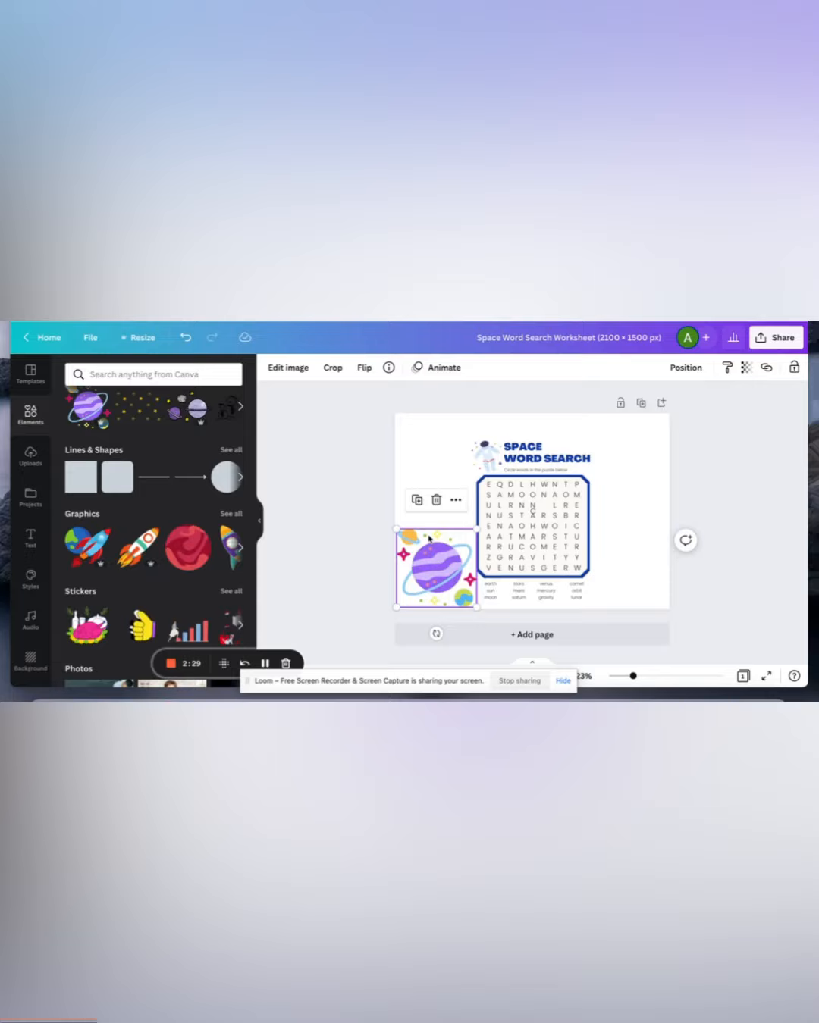
mouse_move(415, 500)
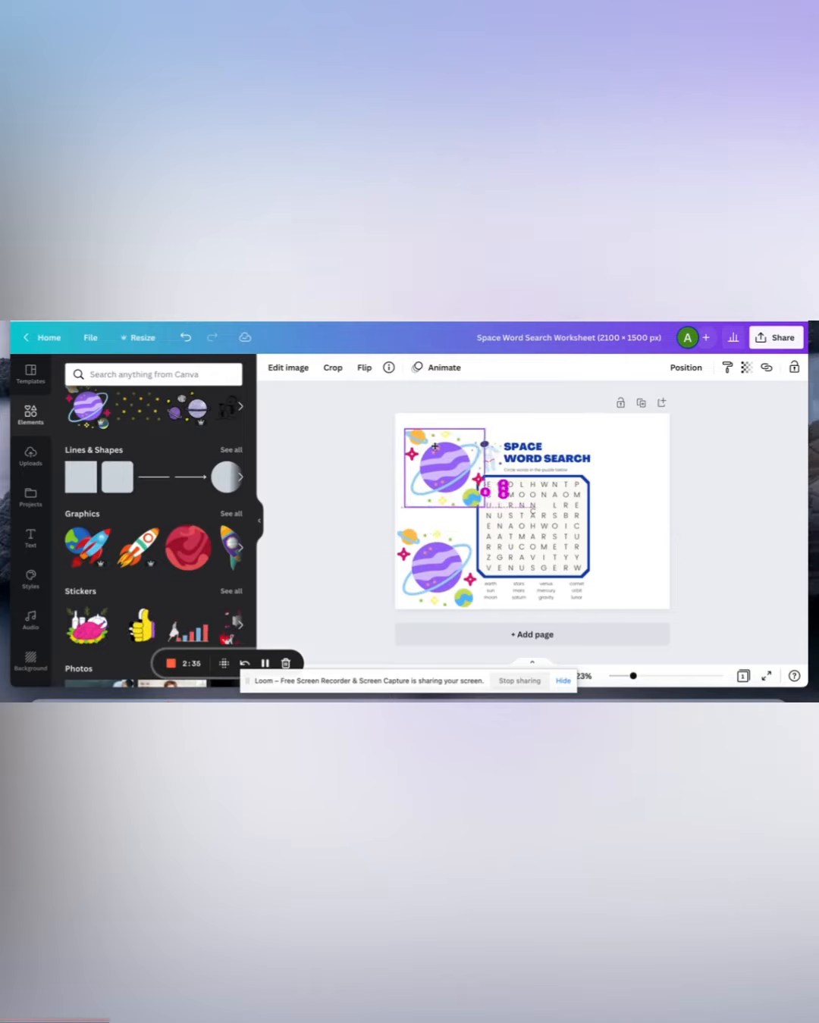
Move the duplicated planet graphic into the page's upper-right corner.
left_click_drag(446, 467, 631, 452)
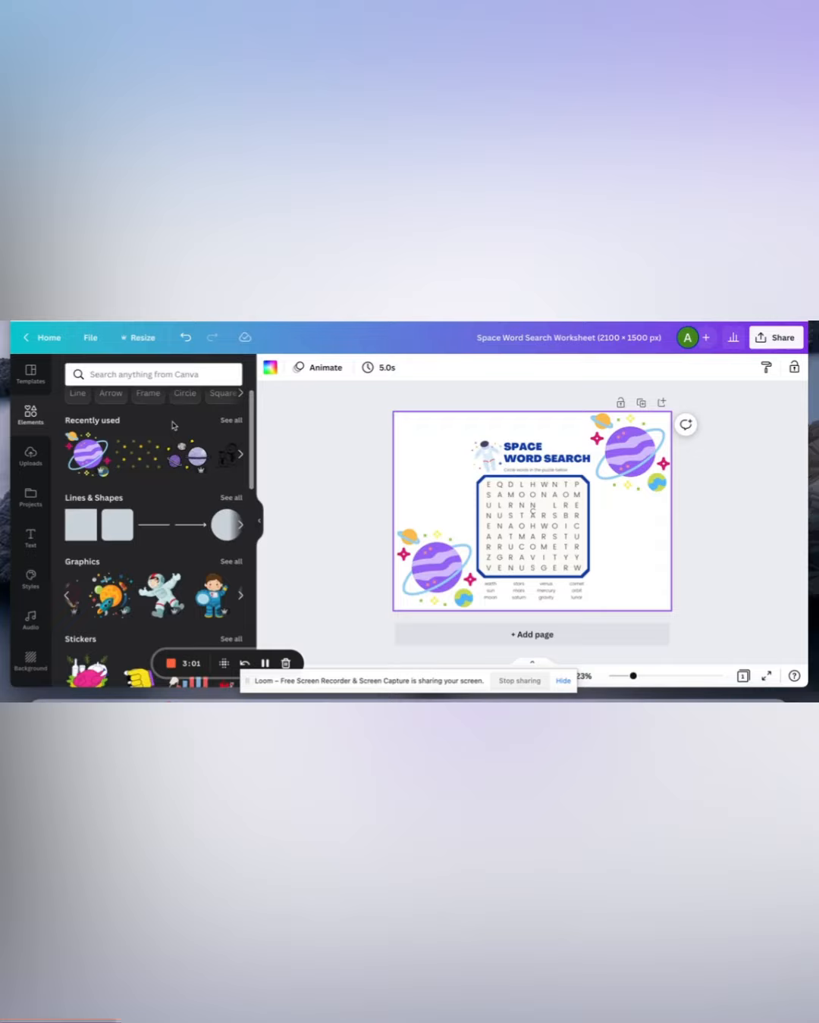
Search Elements for 'stars' and add the speckled star graphic to the page.
left_click(151, 373)
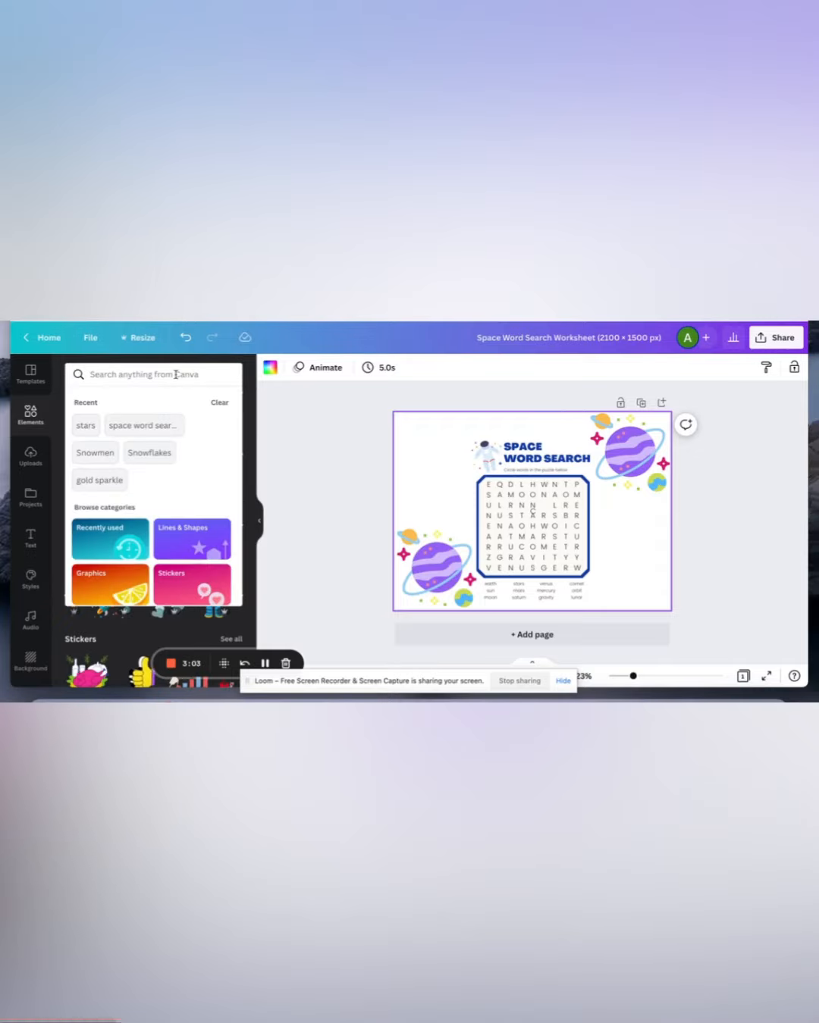
type("stars")
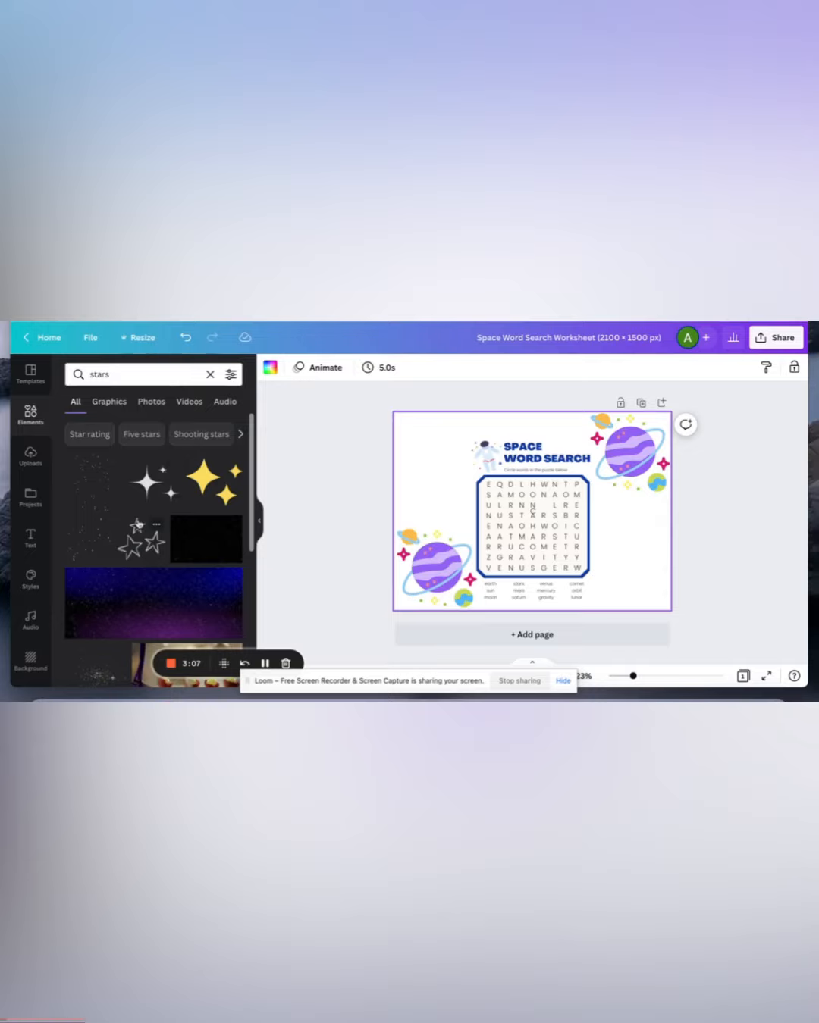
scroll("down", 3)
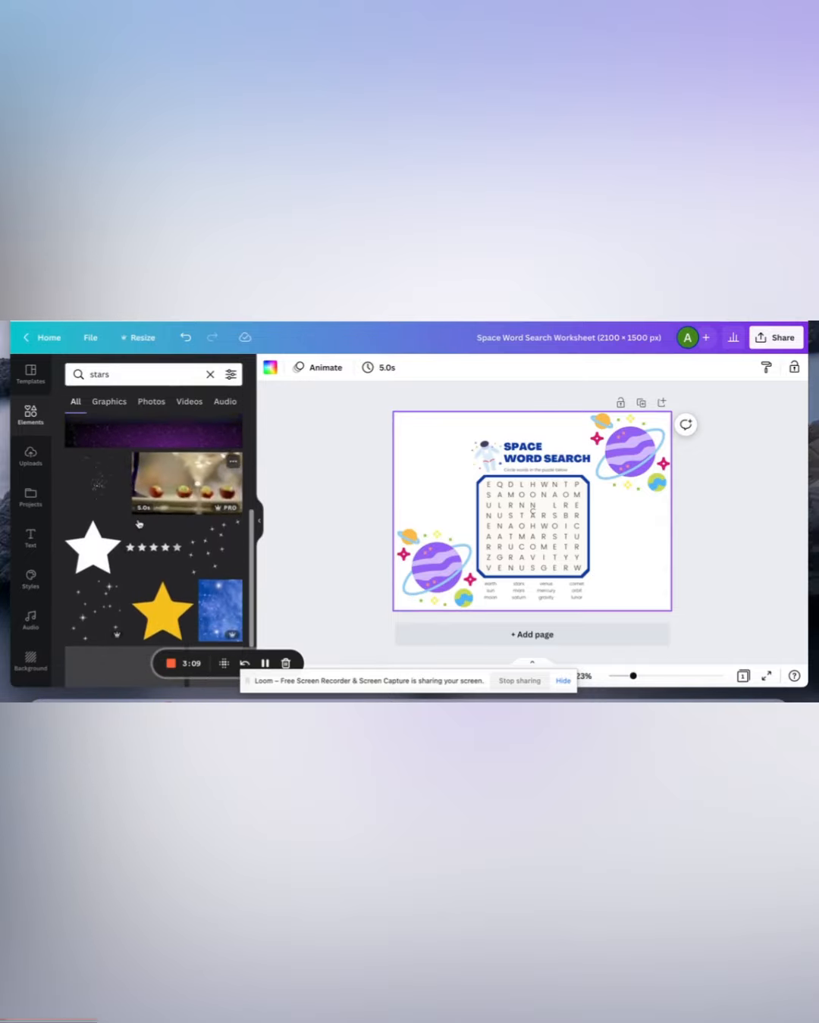
scroll("down", 3)
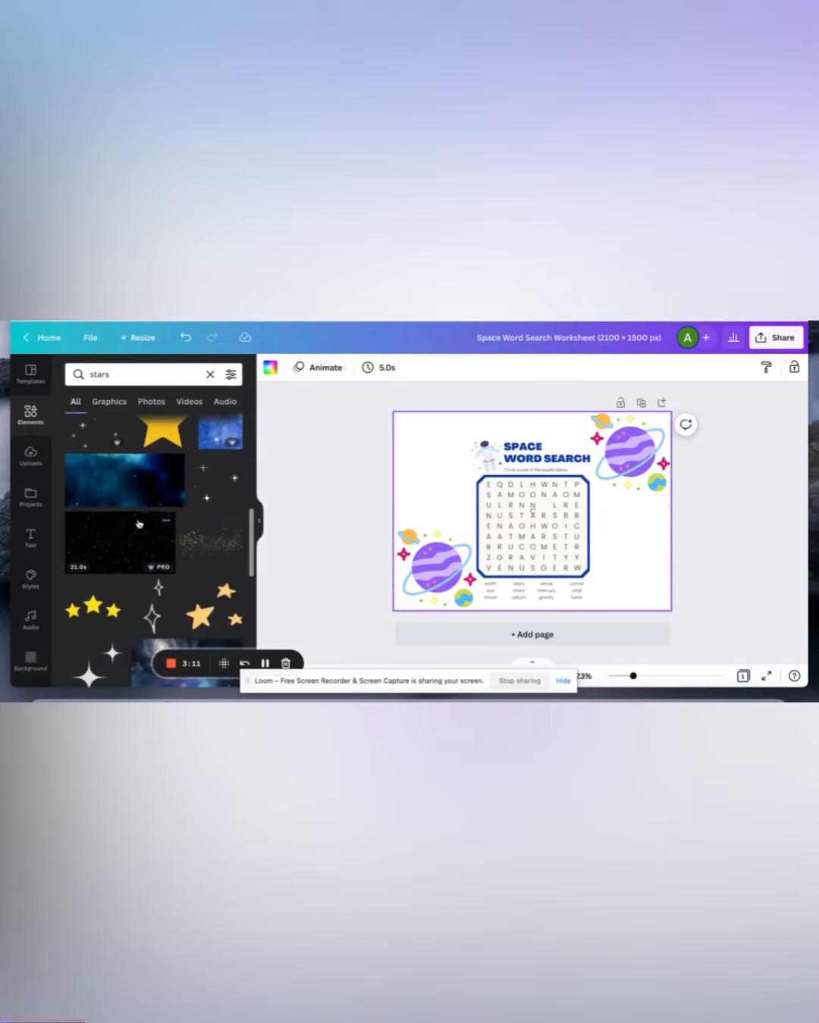
scroll("down", 3)
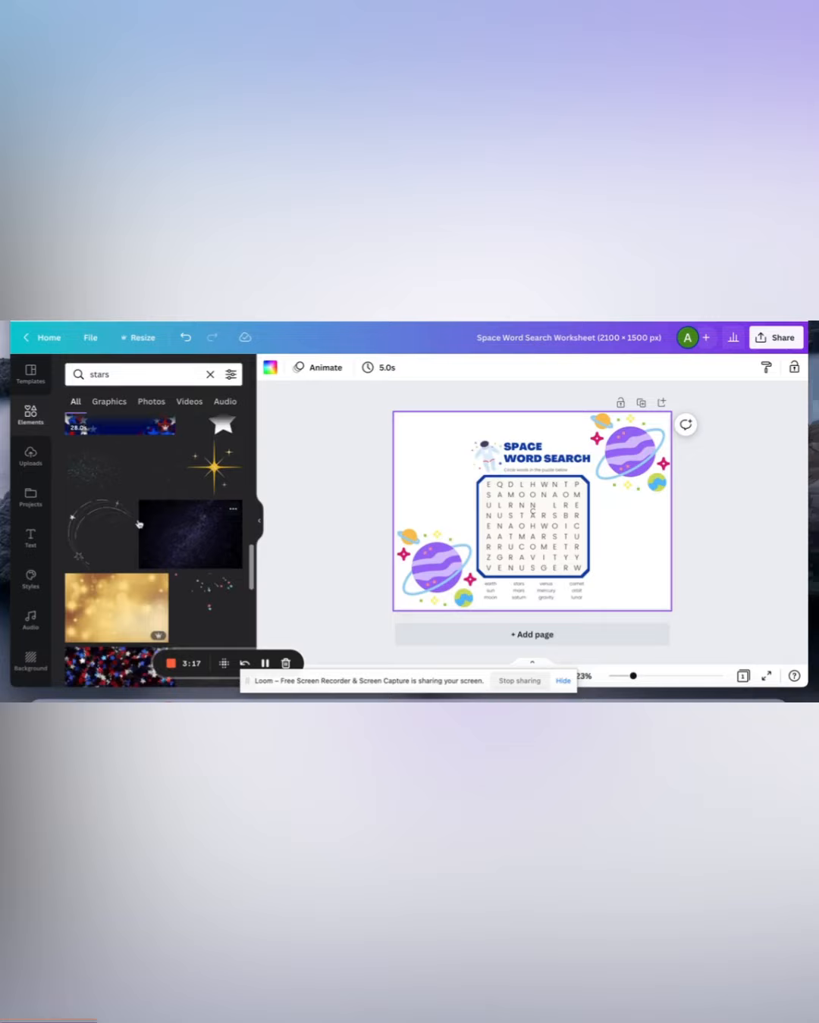
scroll("down", 3)
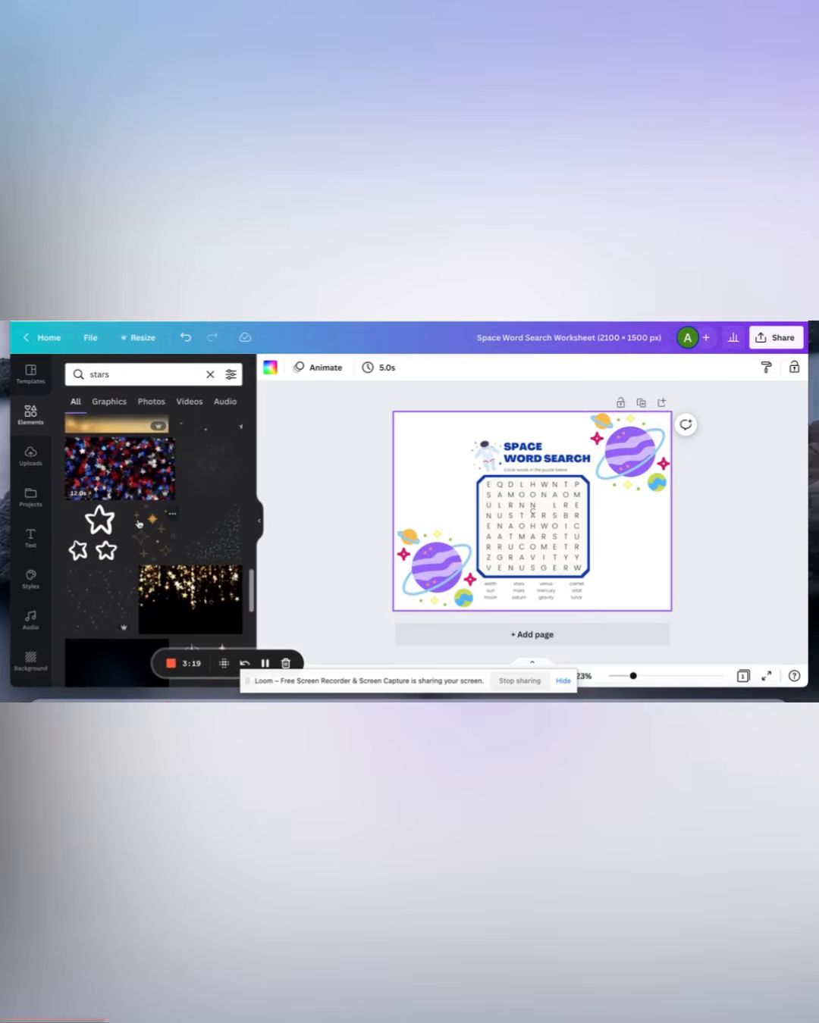
scroll("down", 3)
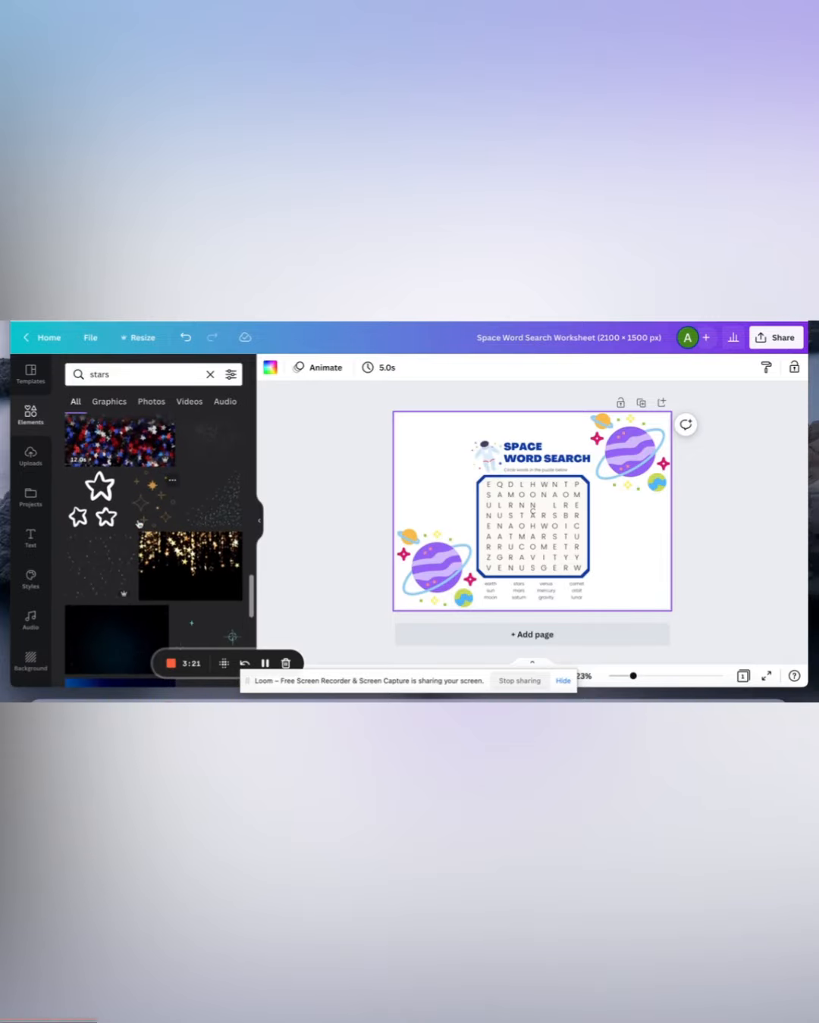
left_click(531, 523)
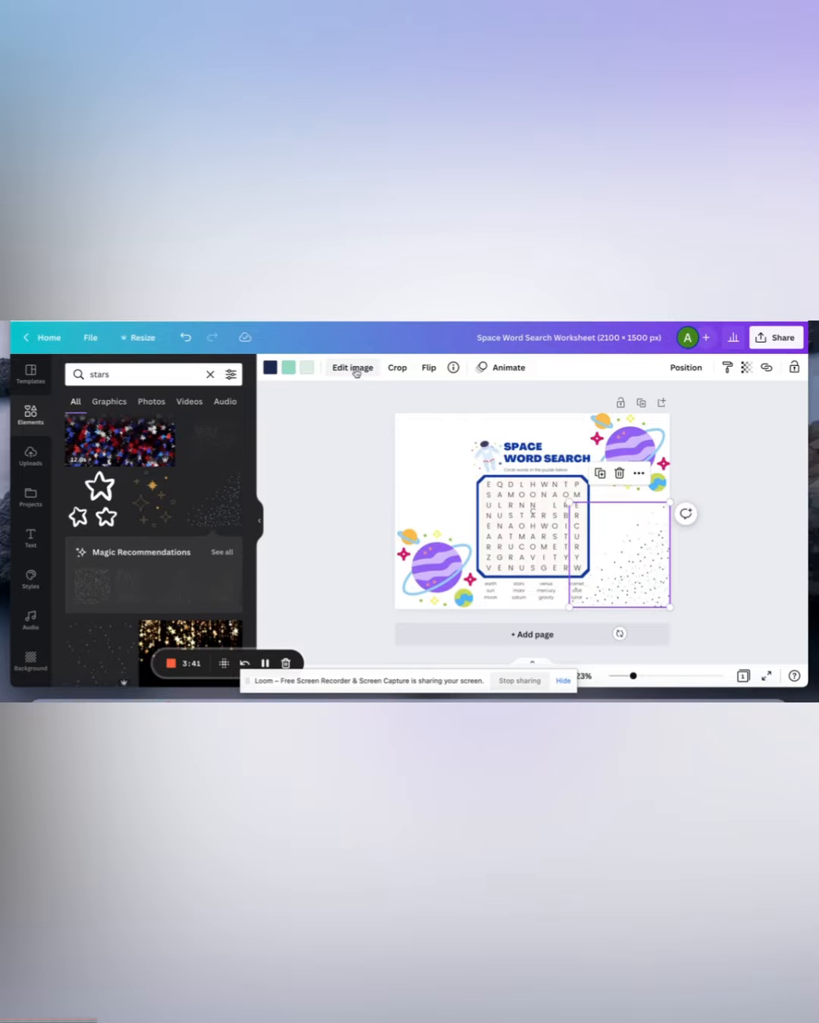
Open Edit image and the first colour swatch for the speckled star graphic.
left_click(352, 367)
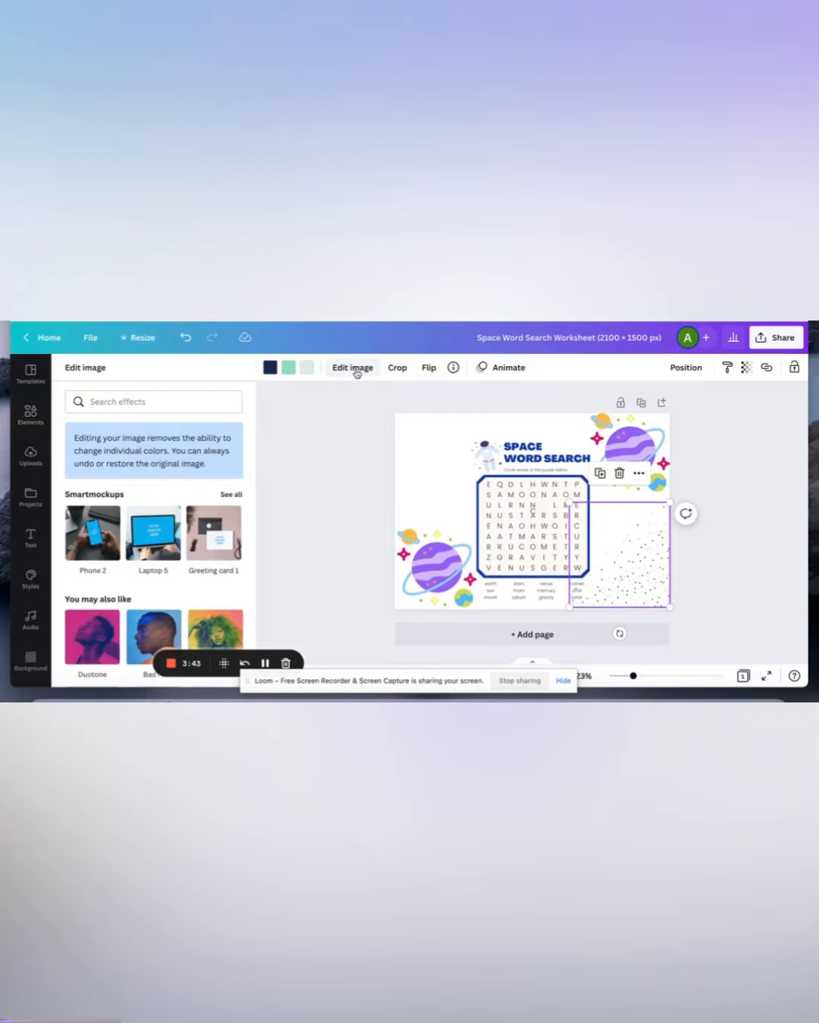
mouse_move(306, 366)
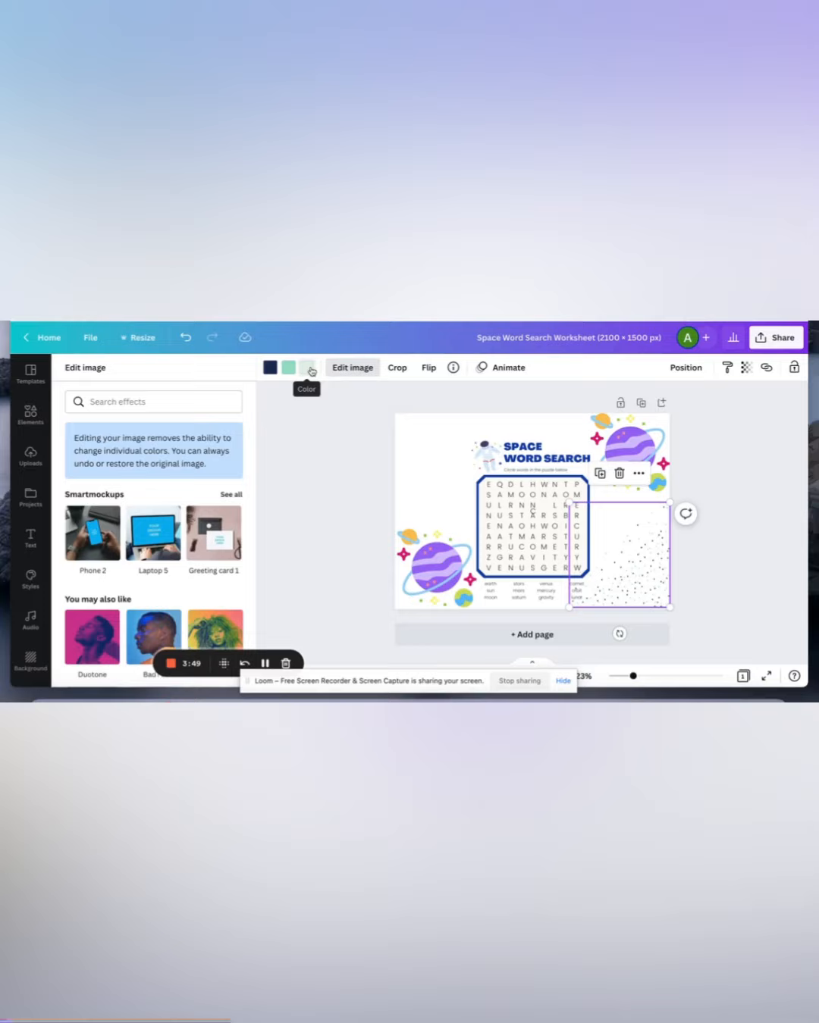
left_click(308, 367)
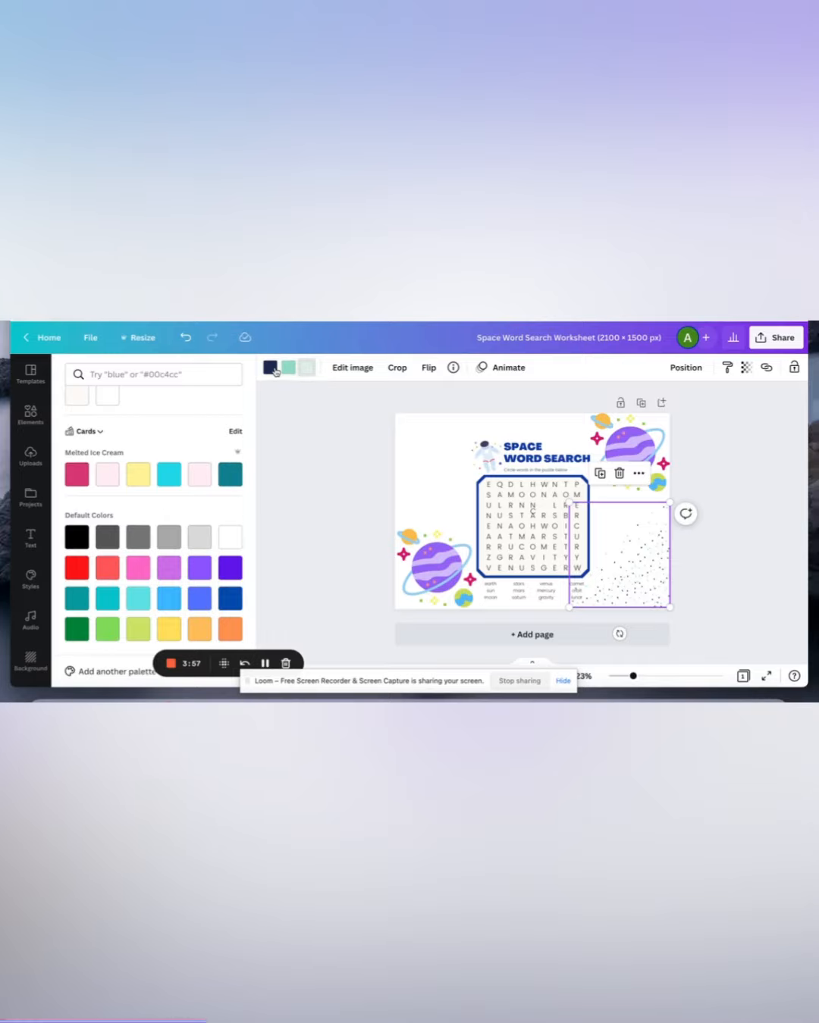
mouse_move(270, 367)
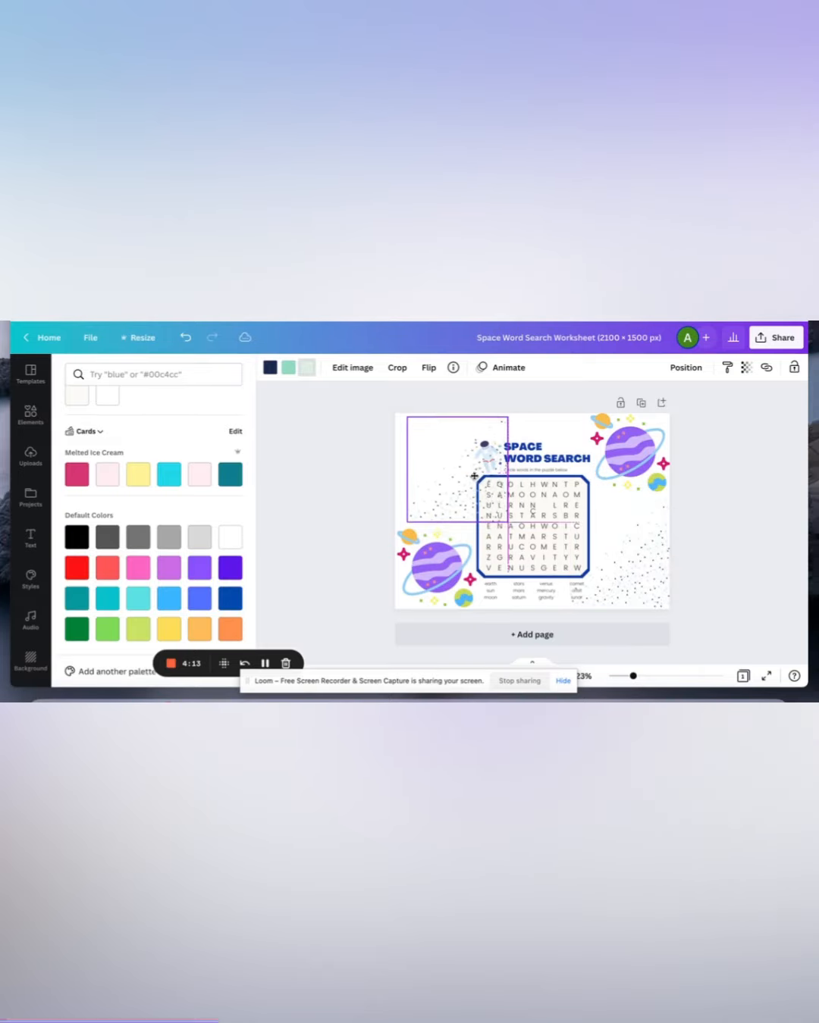
Rotate the speckled star graphic and fit it into the top-left corner, then search 'stars'.
left_click(455, 467)
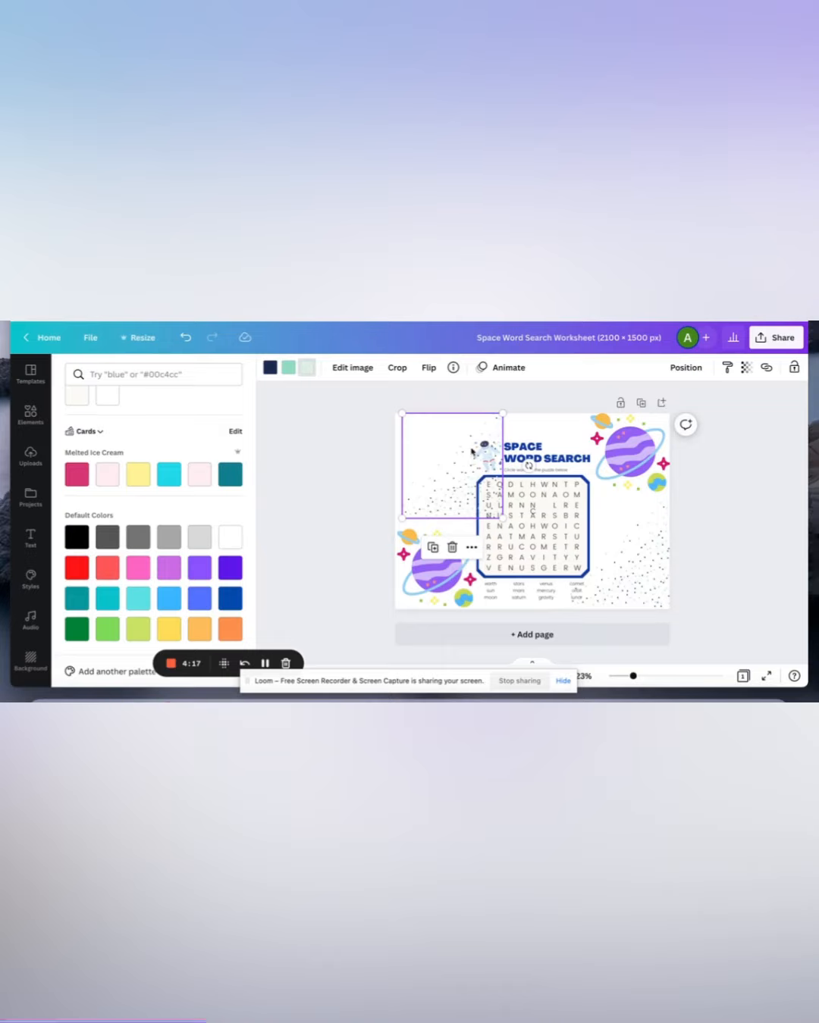
left_click_drag(451, 467, 477, 436)
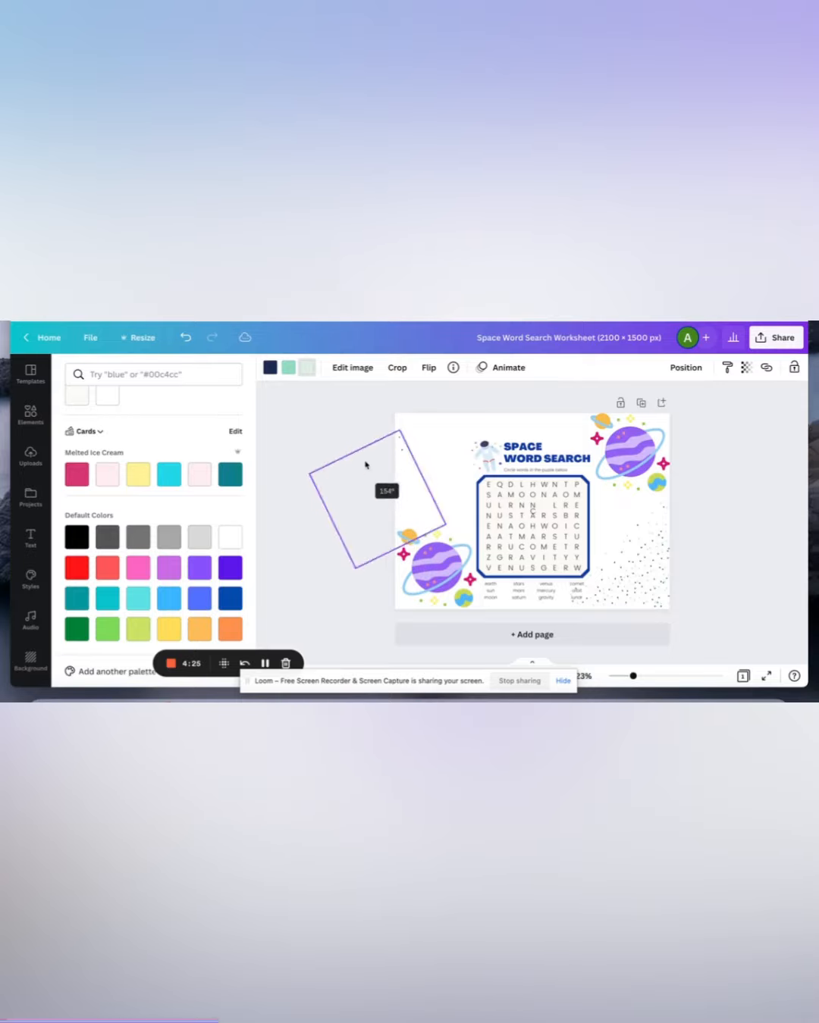
left_click_drag(364, 463, 376, 455)
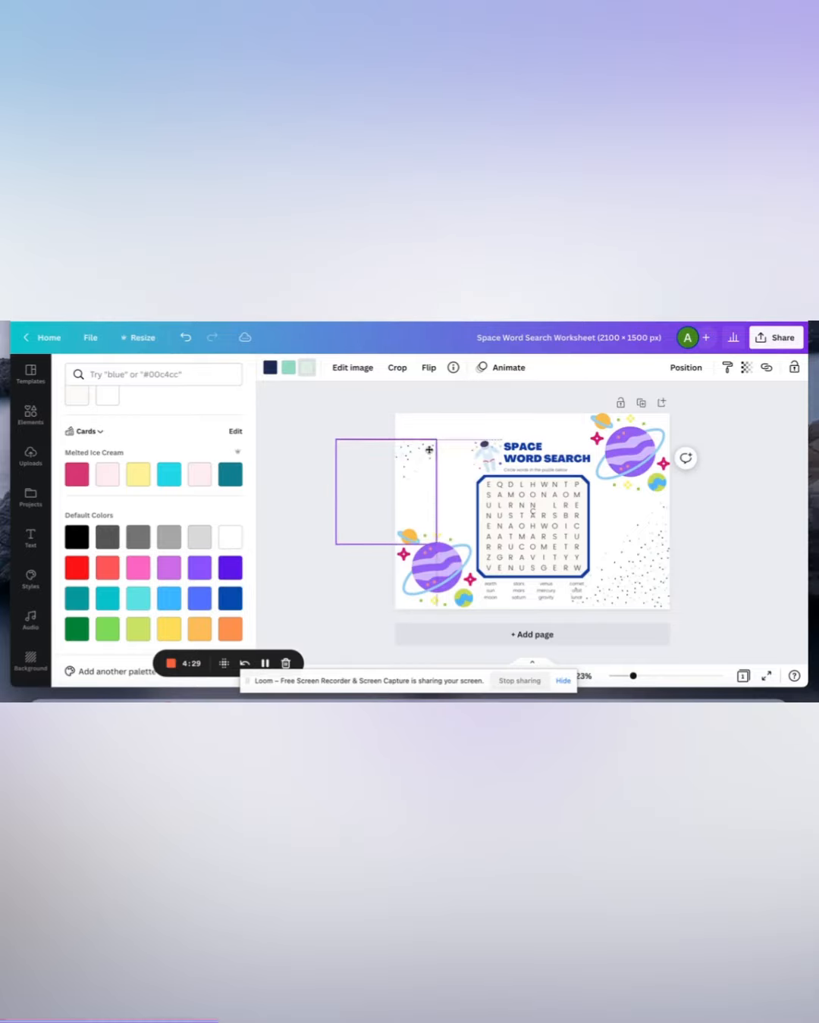
left_click_drag(387, 492, 437, 464)
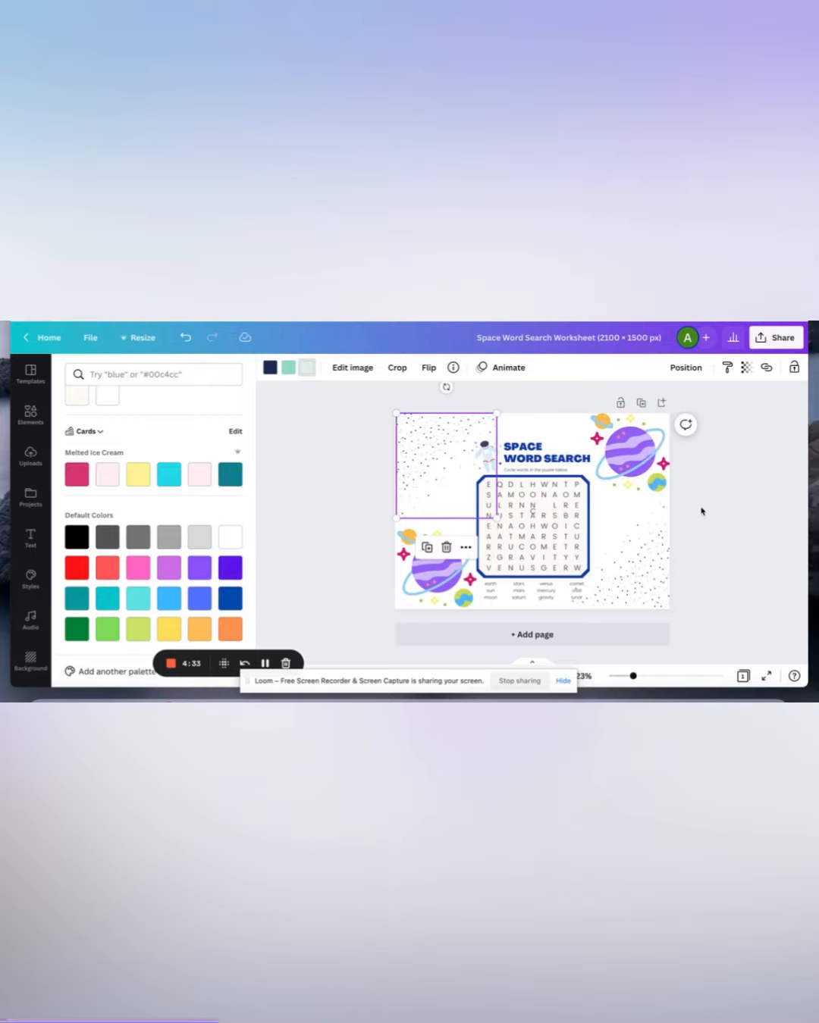
type("stars")
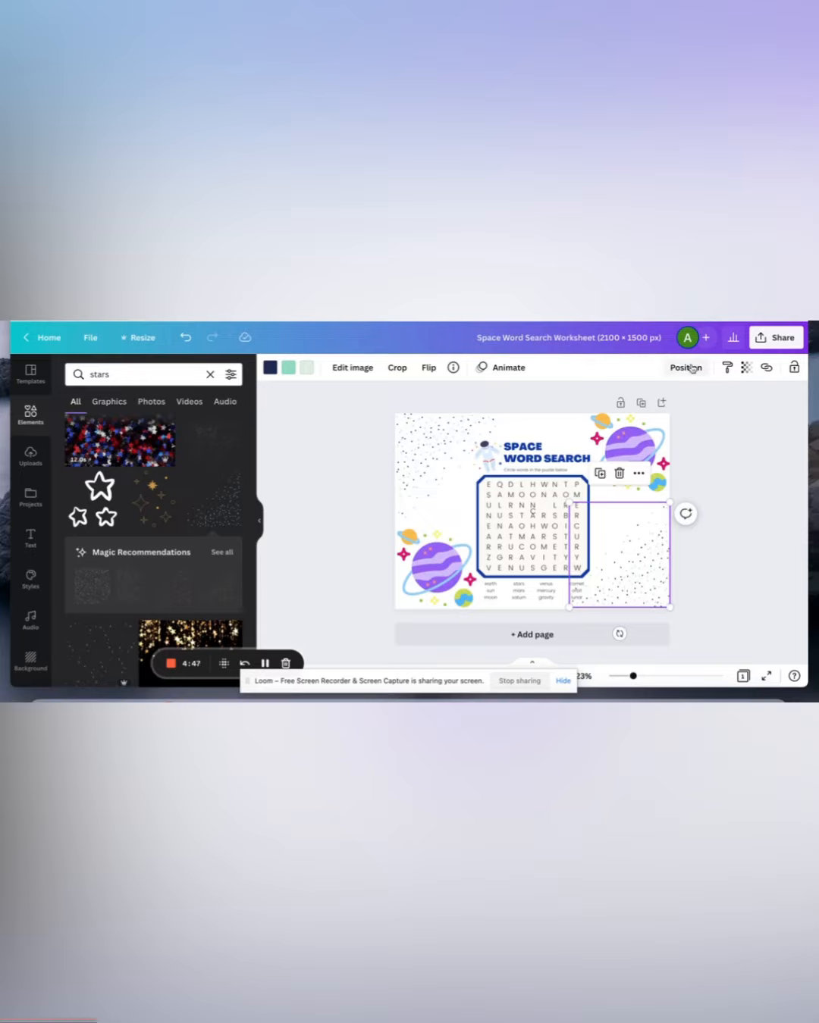
Send the bottom-right speckled graphic one layer backward via Position.
left_click(685, 367)
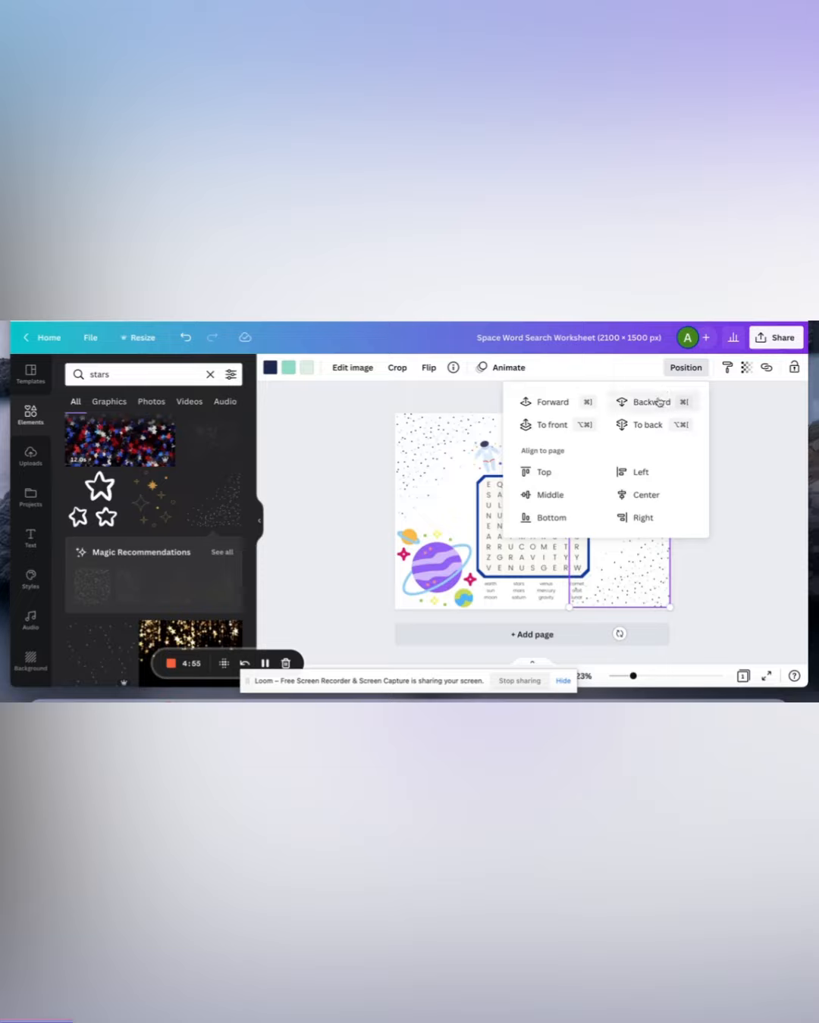
left_click(649, 401)
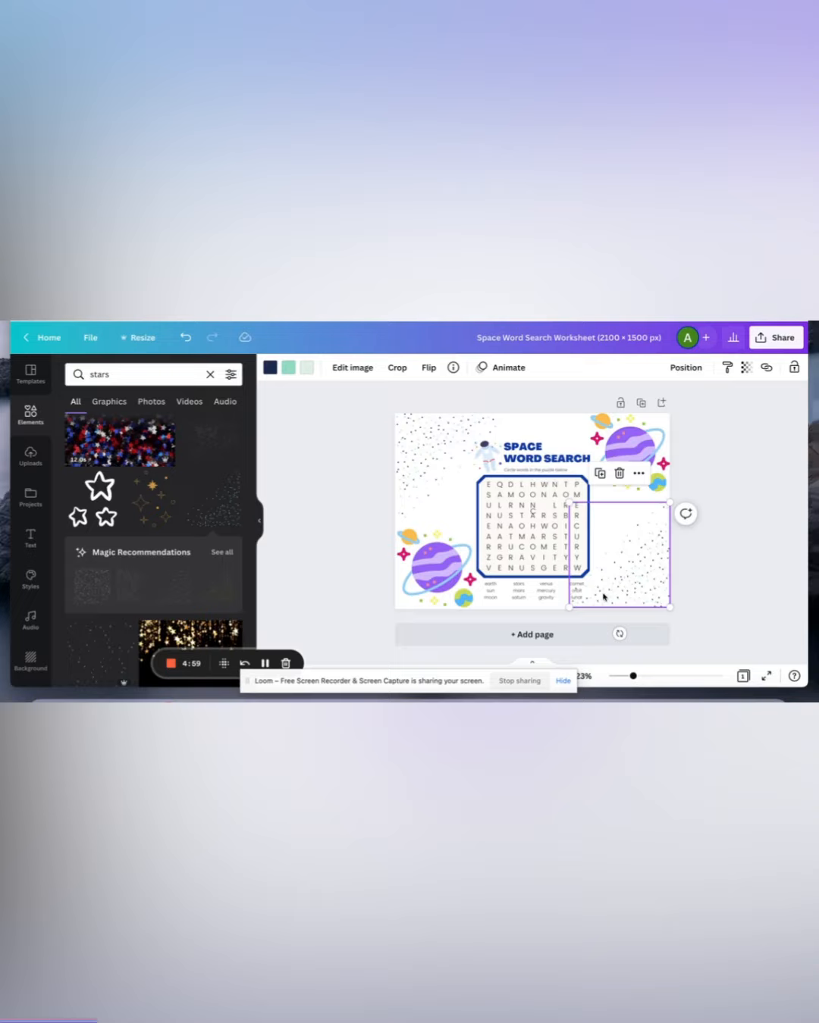
mouse_move(737, 570)
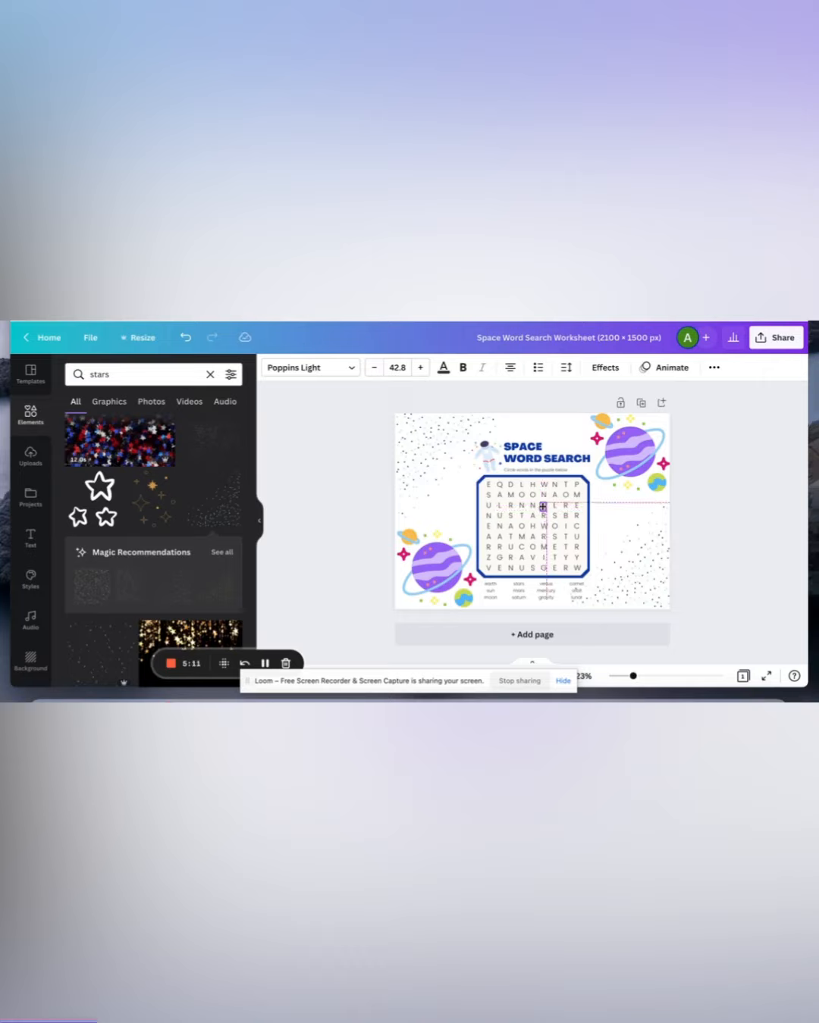
Bring up the Templates library beside the finished word search page.
left_click(543, 508)
type("C ")
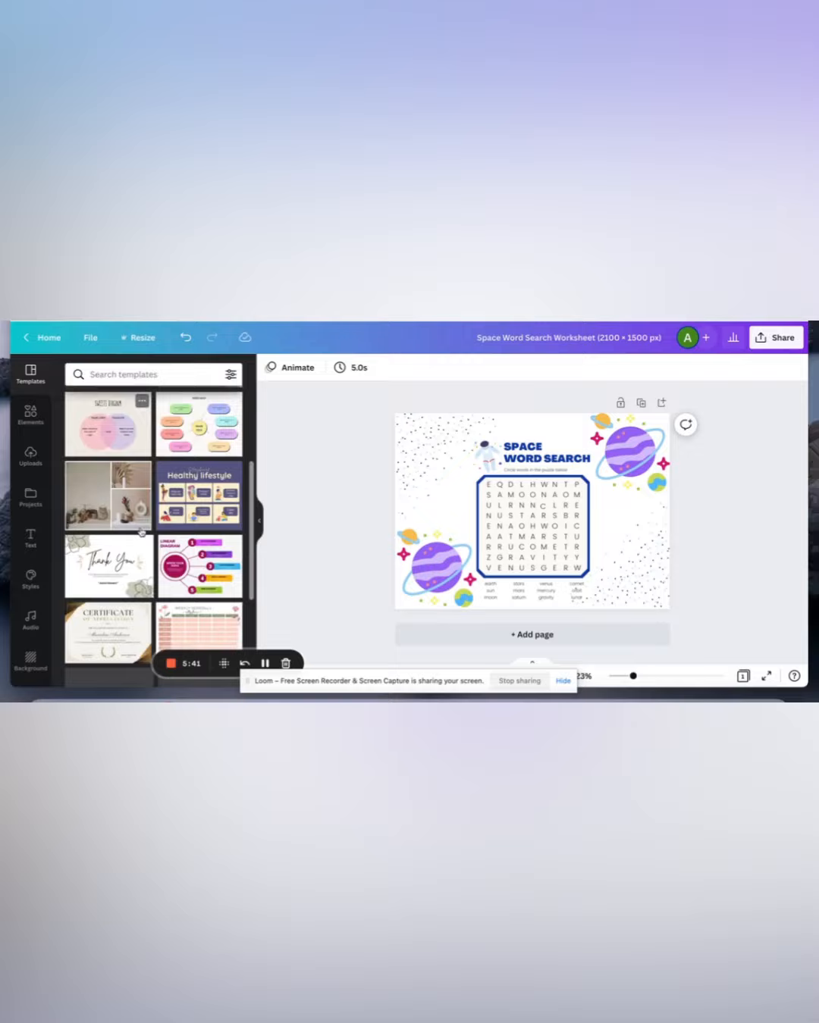
Search templates for 'ma', try a maze, apply the pirate island board game, and add a third page.
left_click(144, 372)
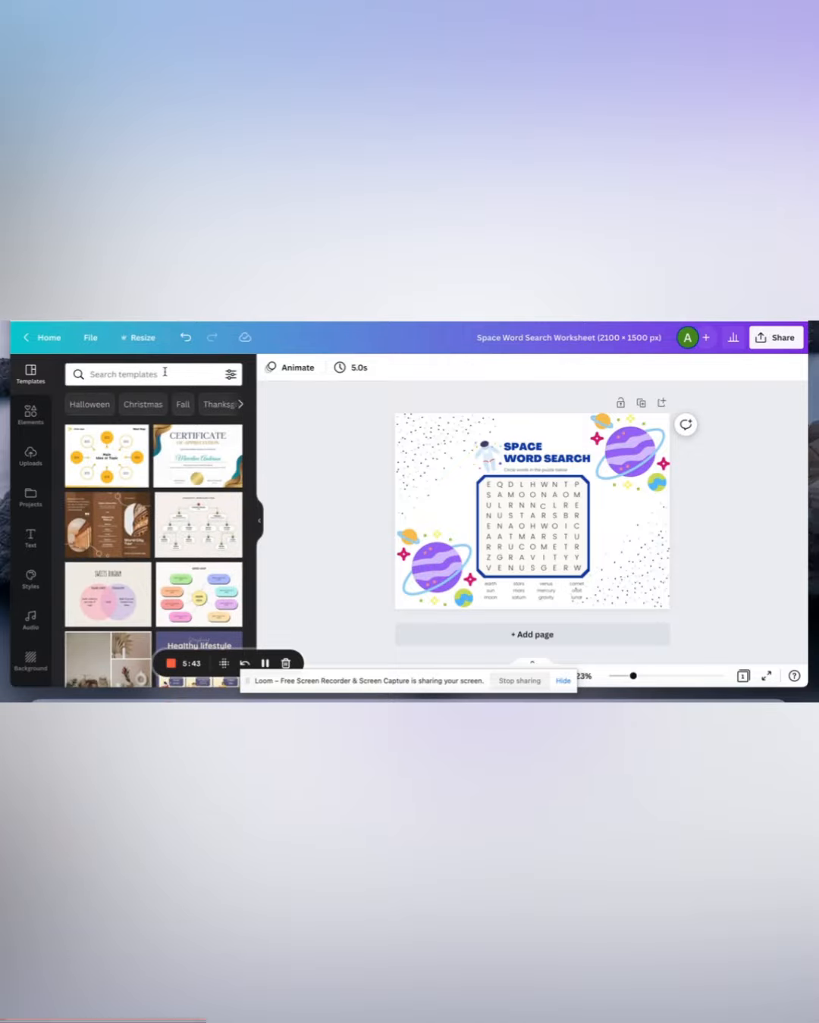
type("maze")
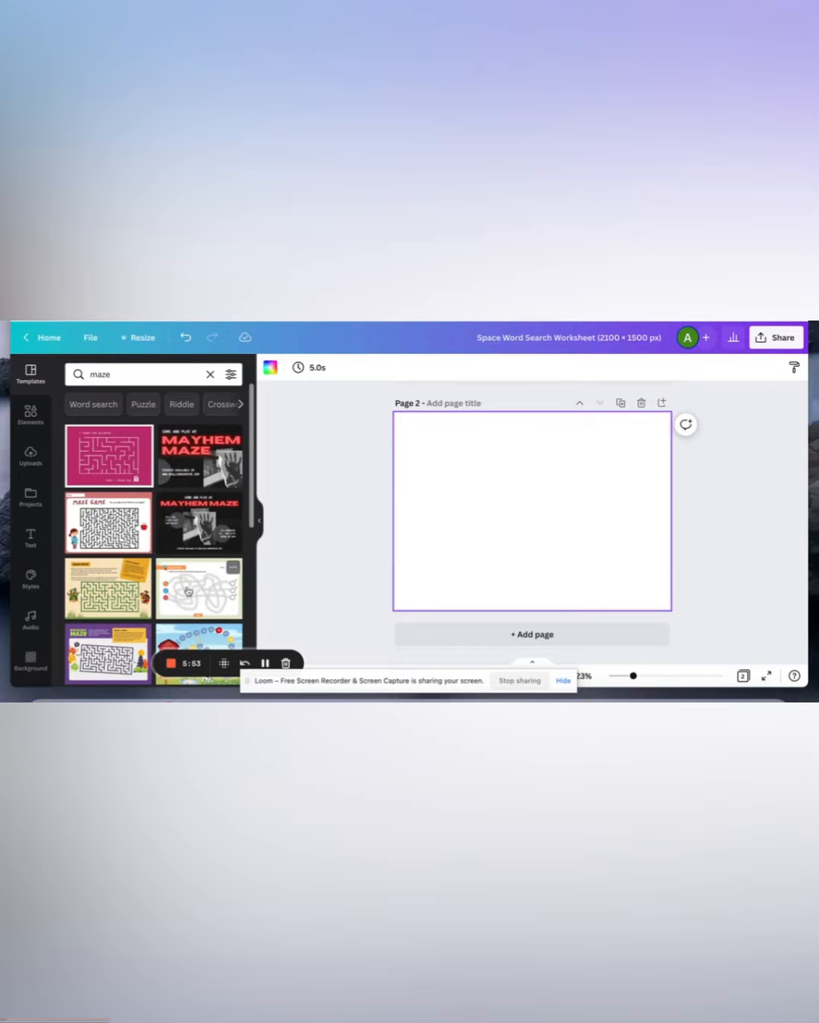
left_click(197, 589)
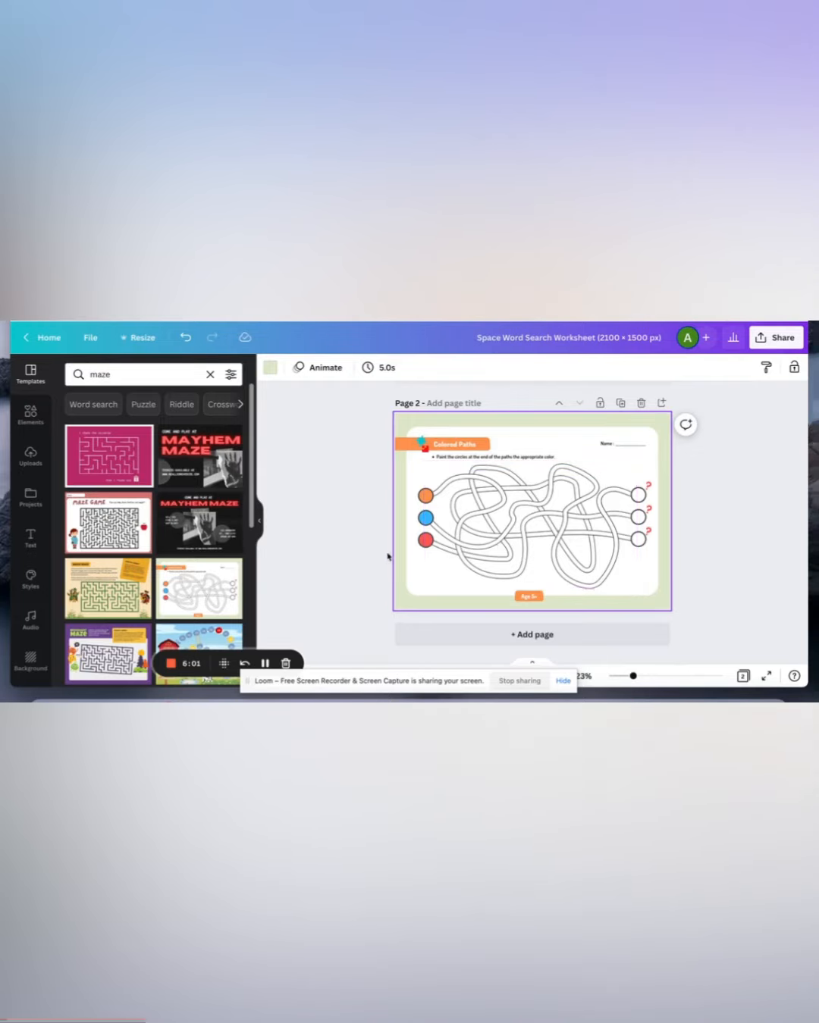
mouse_move(342, 513)
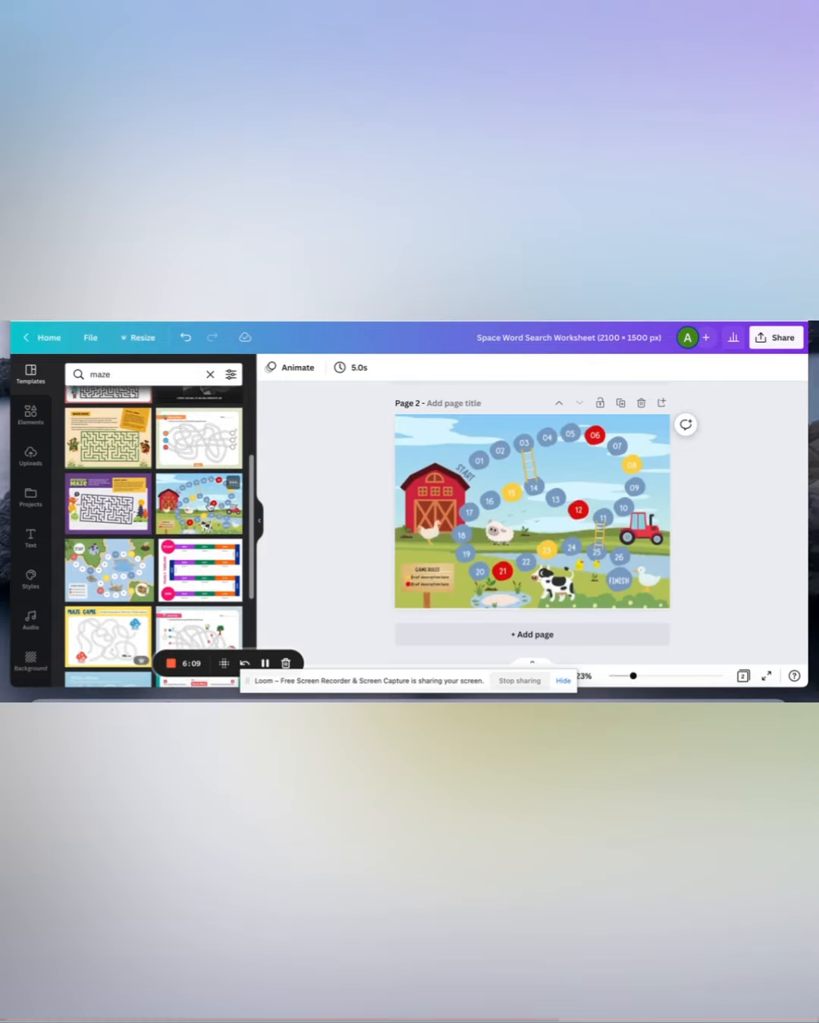
left_click(531, 513)
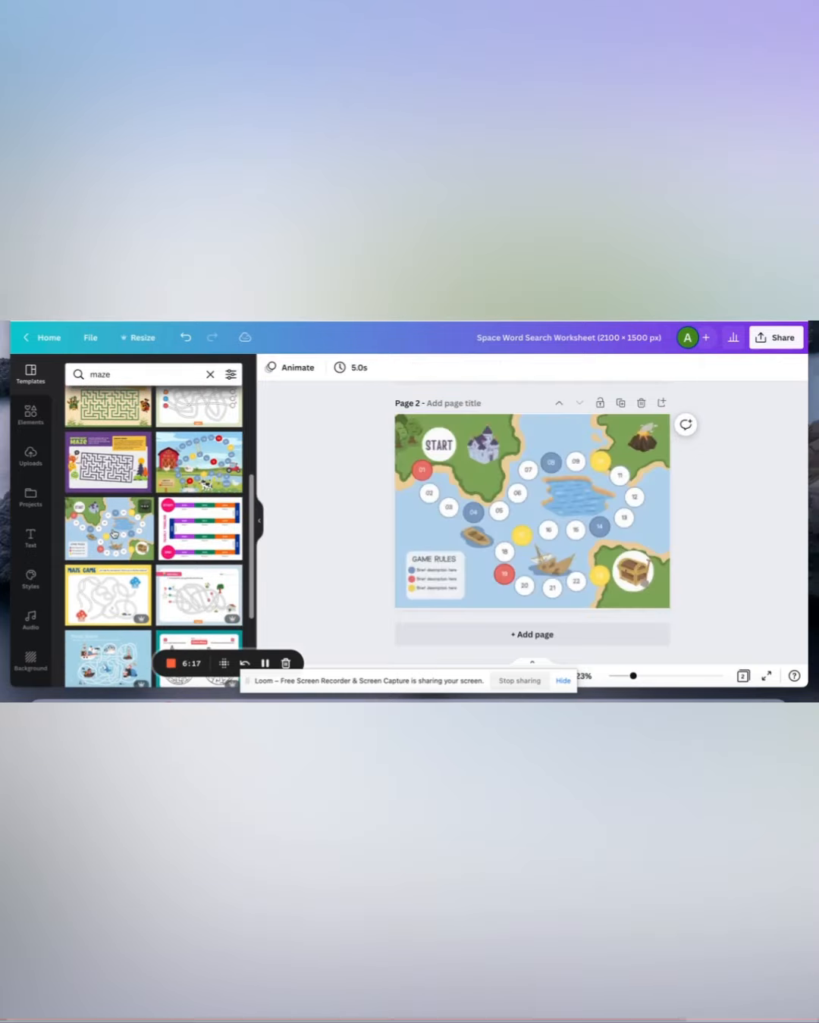
left_click(531, 510)
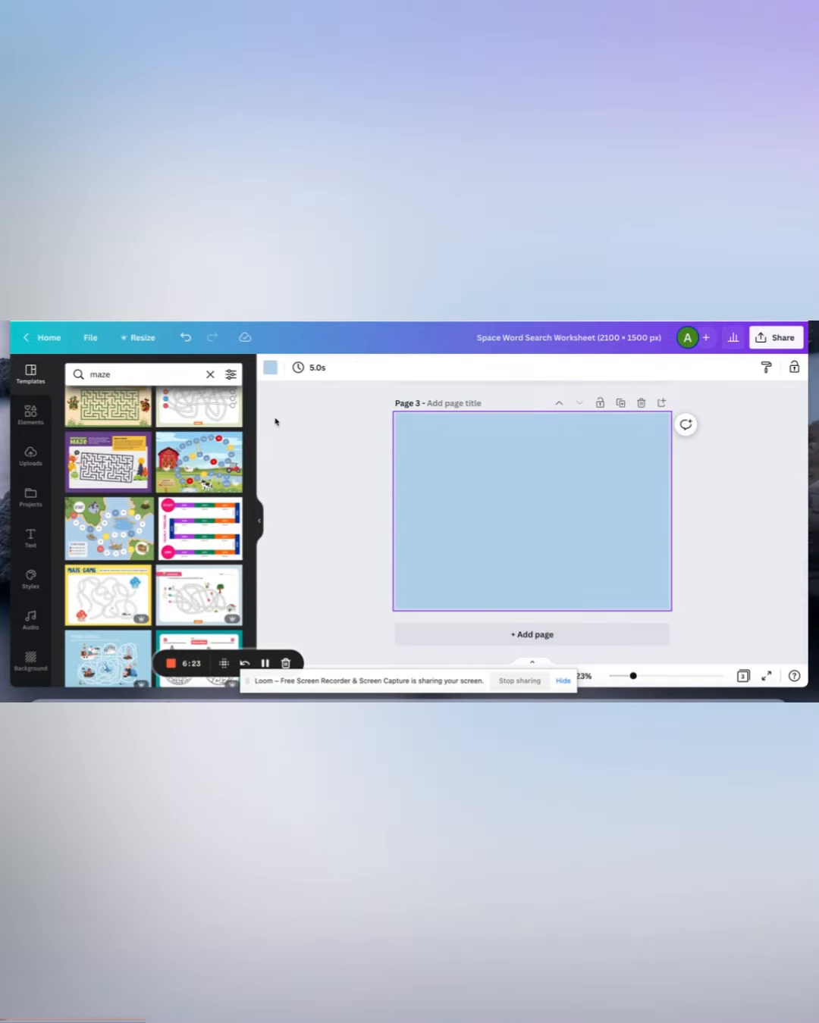
Clear the maze search and search templates for 'calendar'.
left_click(137, 373)
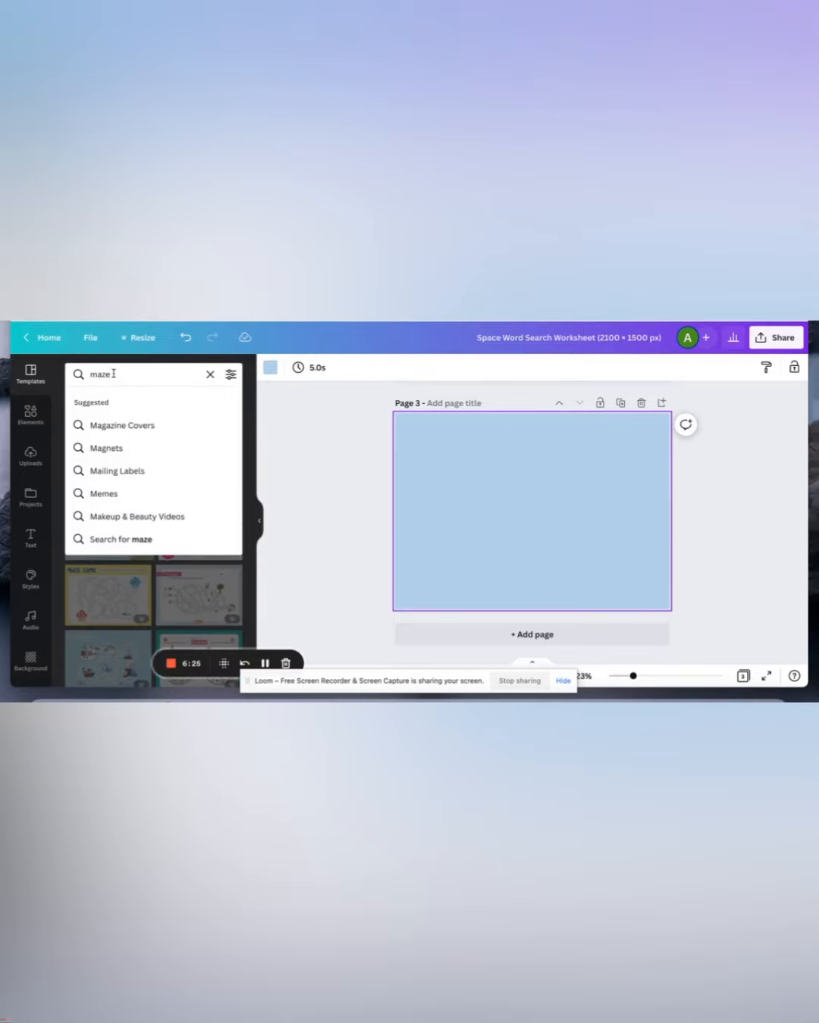
left_click(209, 374)
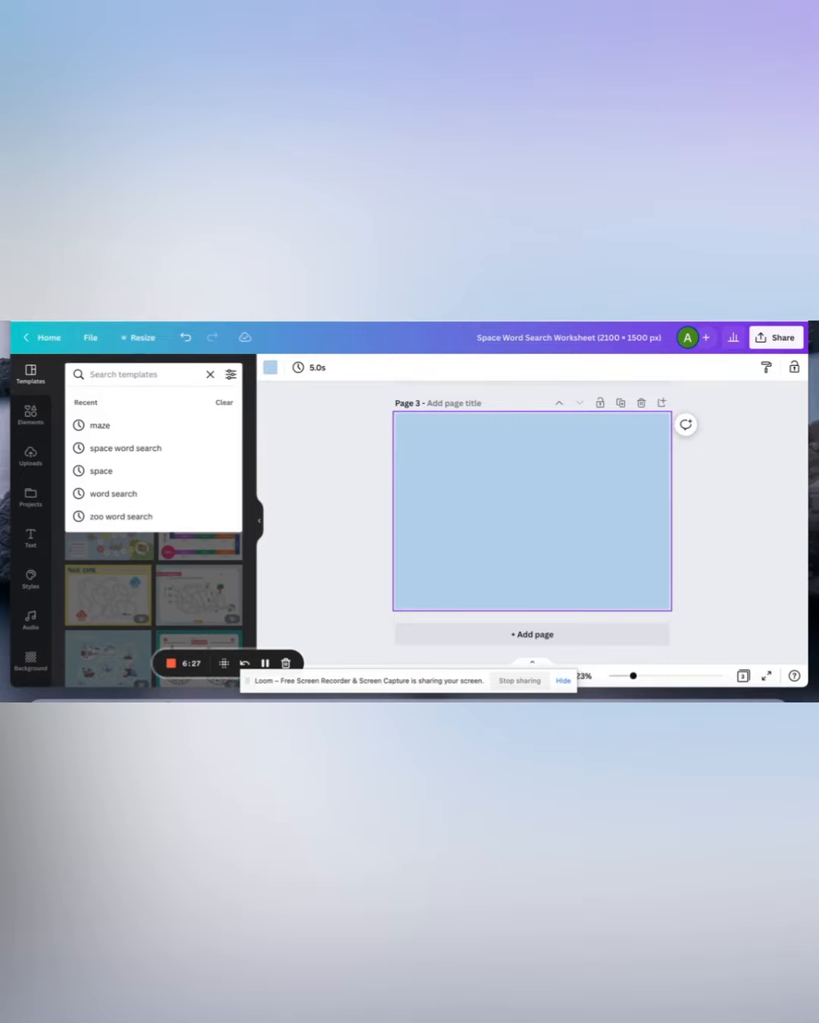
type("calendar")
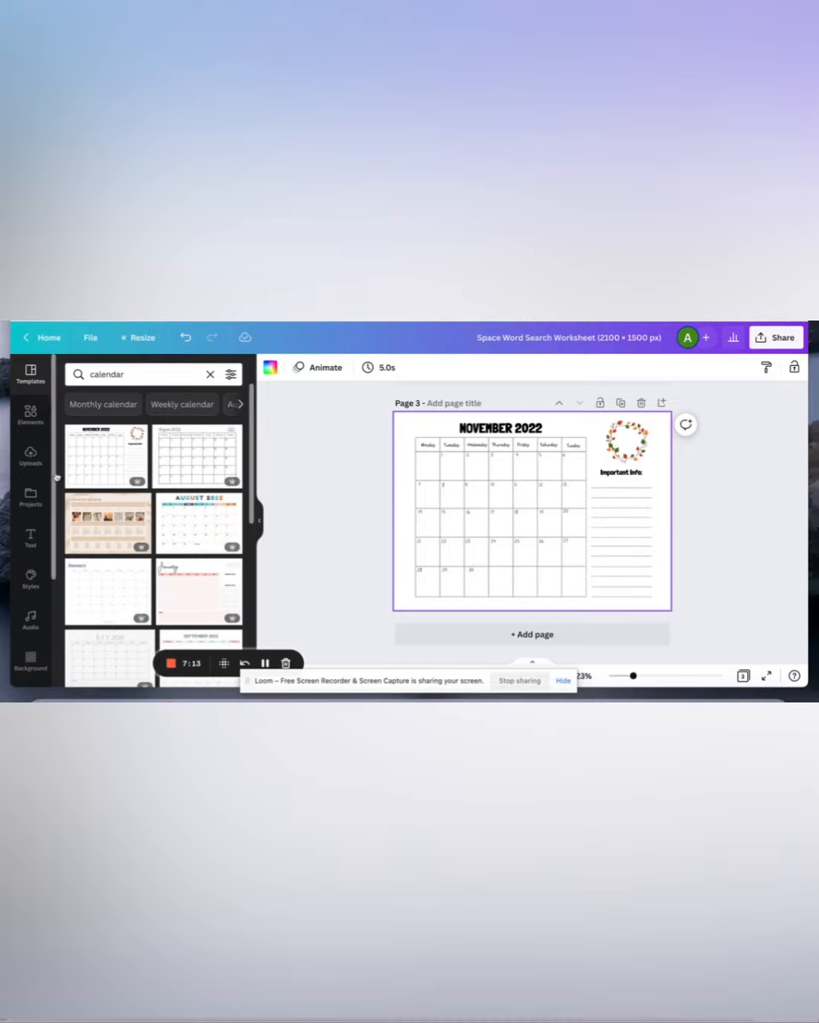
scroll("down", 3)
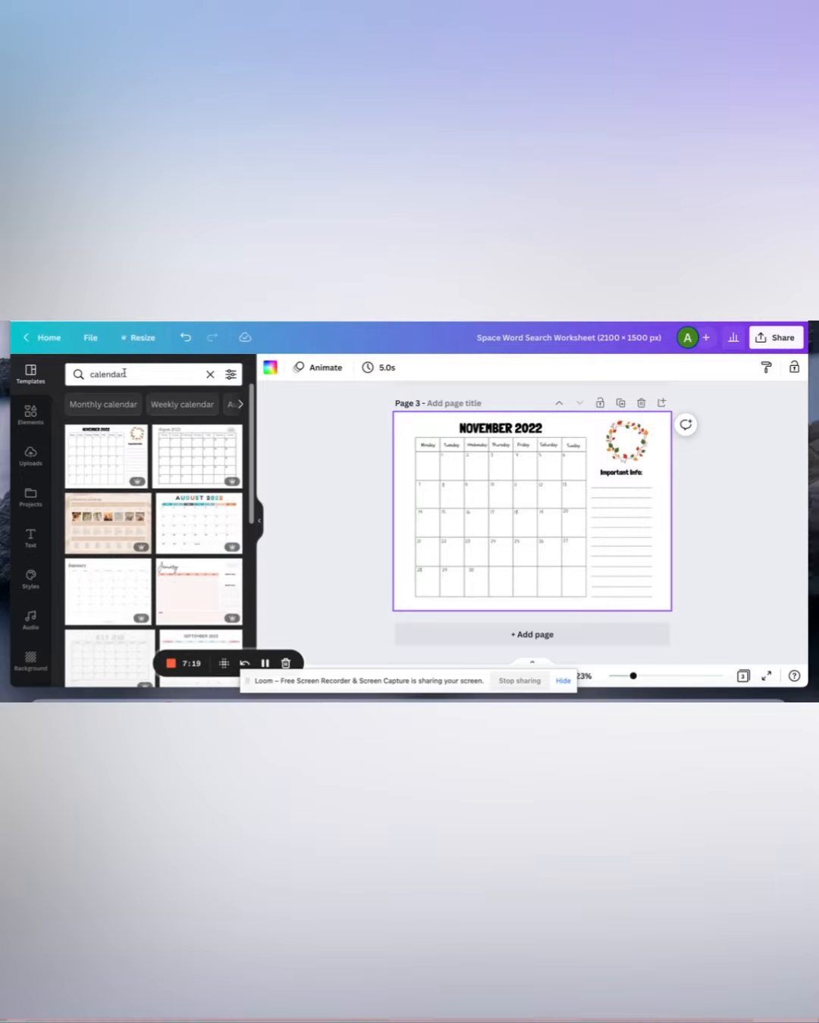
type("cal")
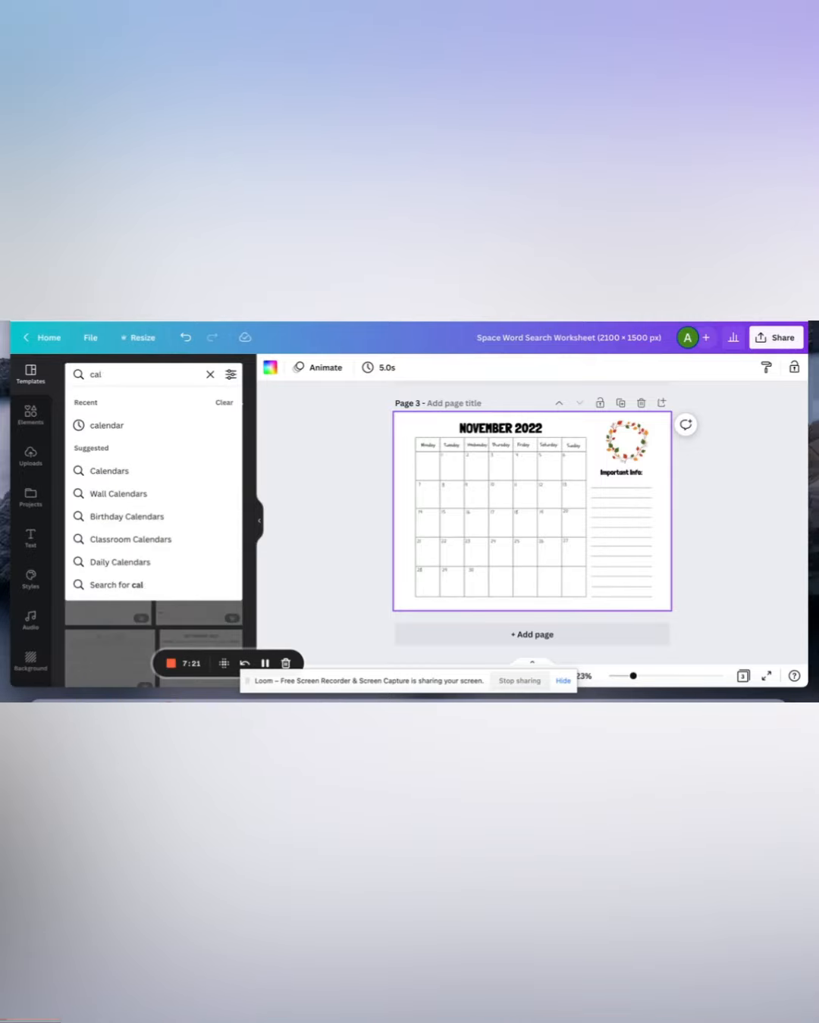
left_click(209, 373)
type("Halloween")
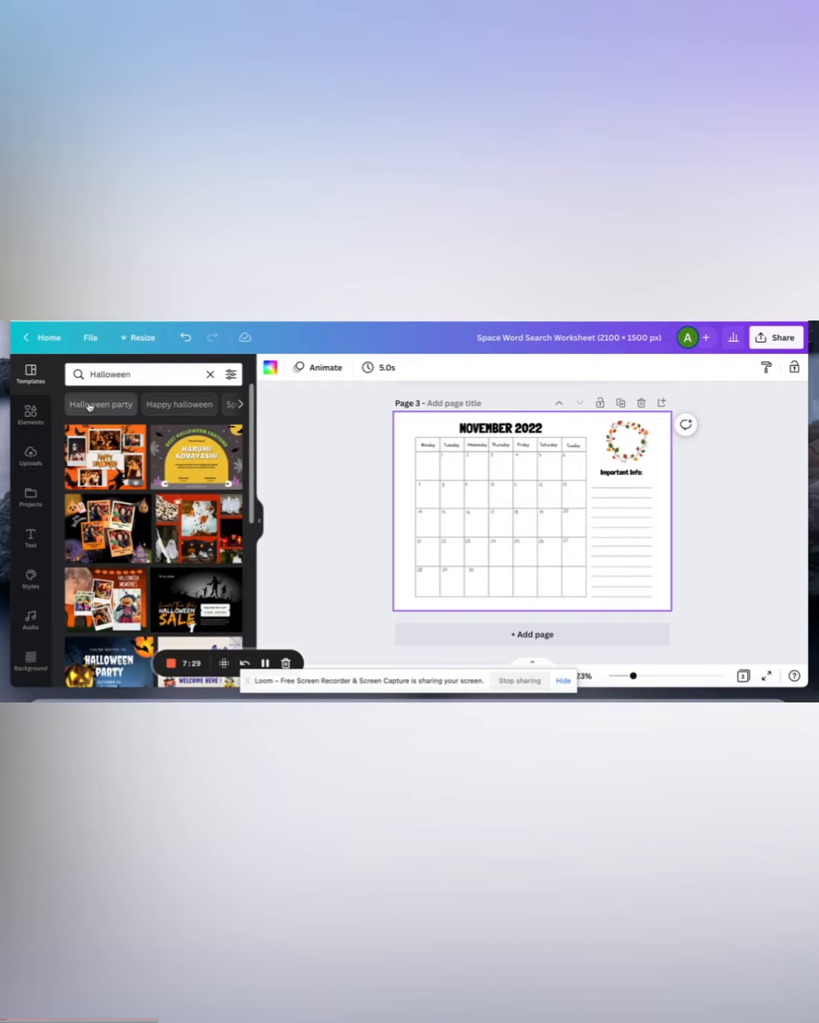
left_click(179, 404)
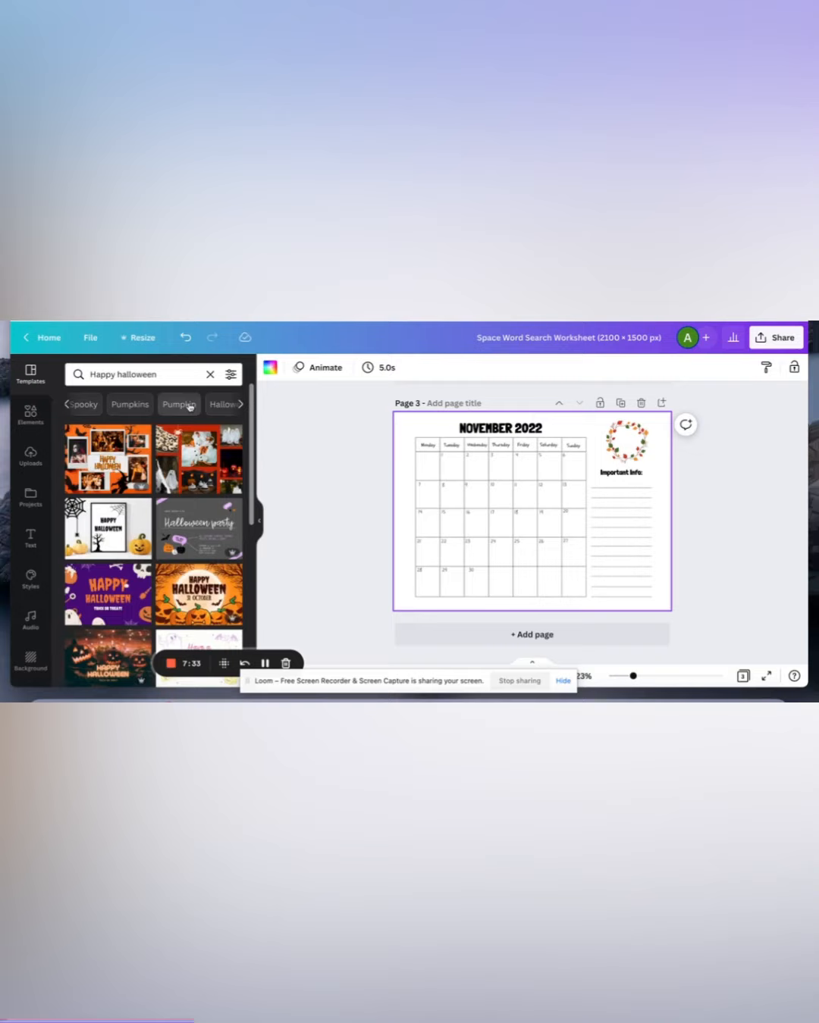
type("Pumpkin carving")
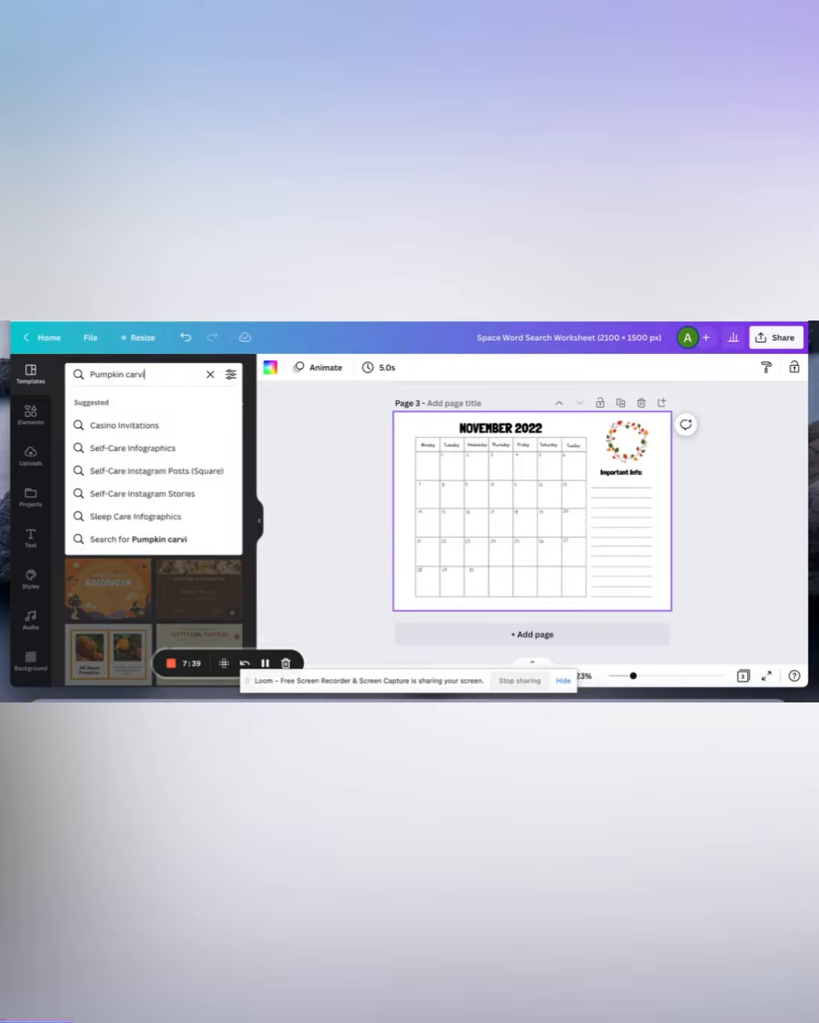
type("wor")
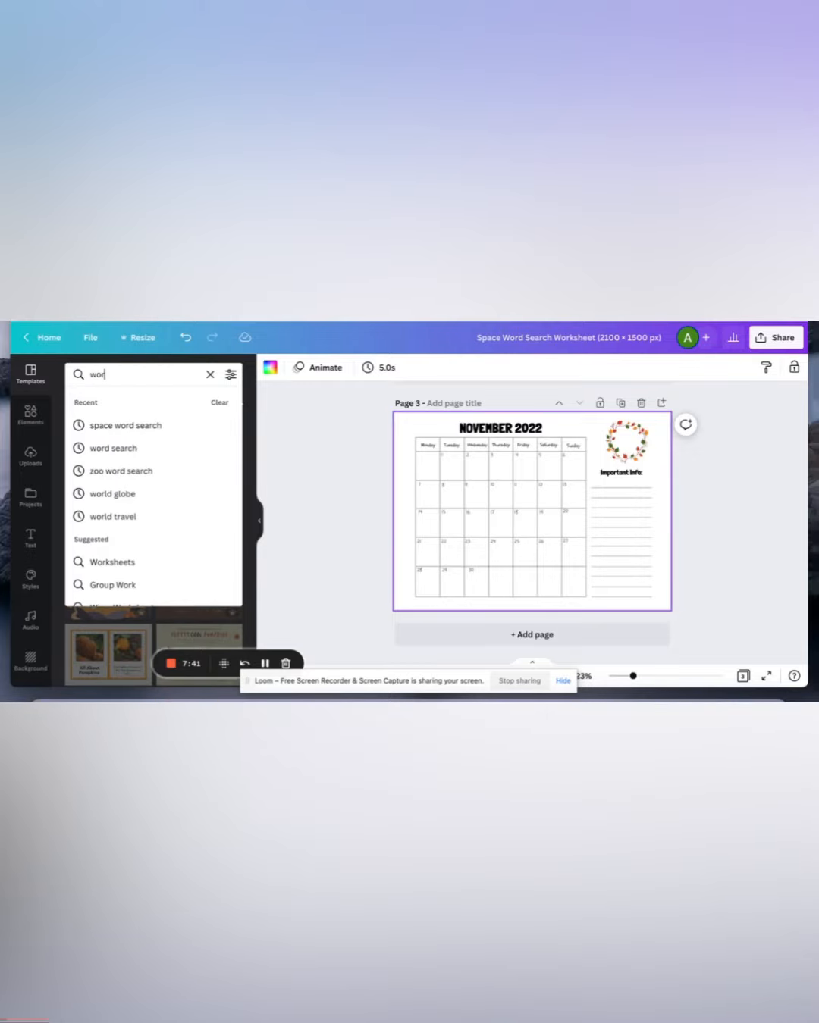
Search templates for 'worksheets' and try the Back to School Tracing Lines worksheet on page 3.
type("worksheets")
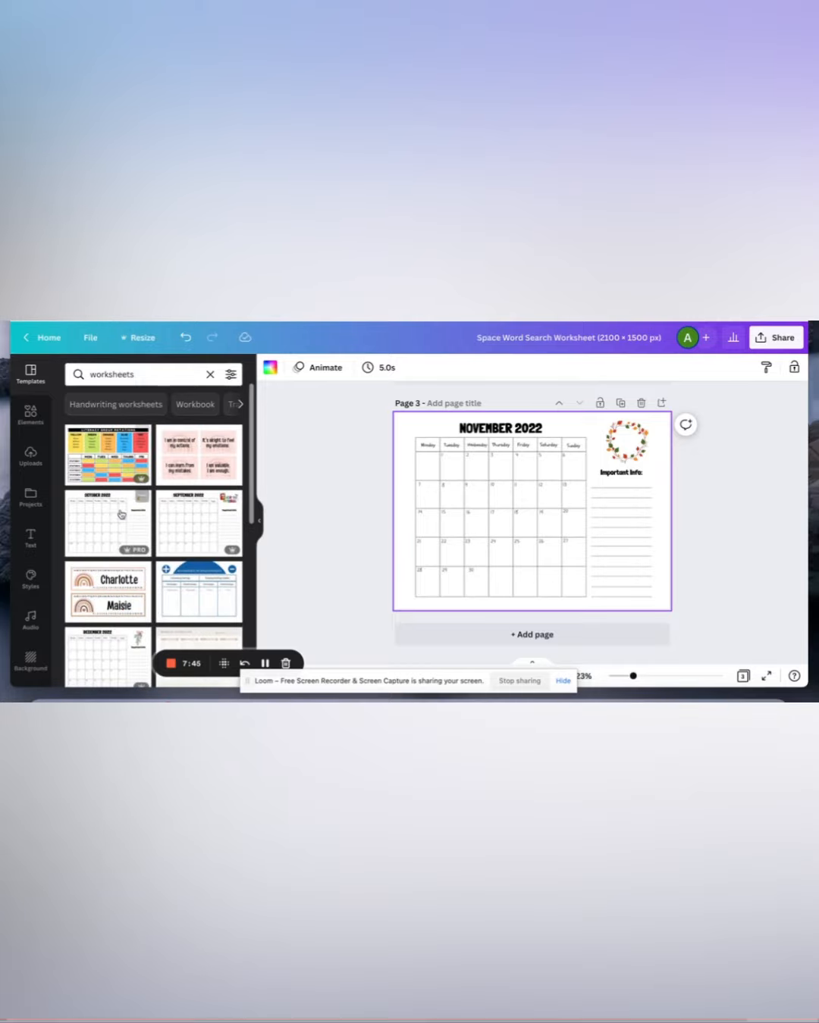
scroll("down", 3)
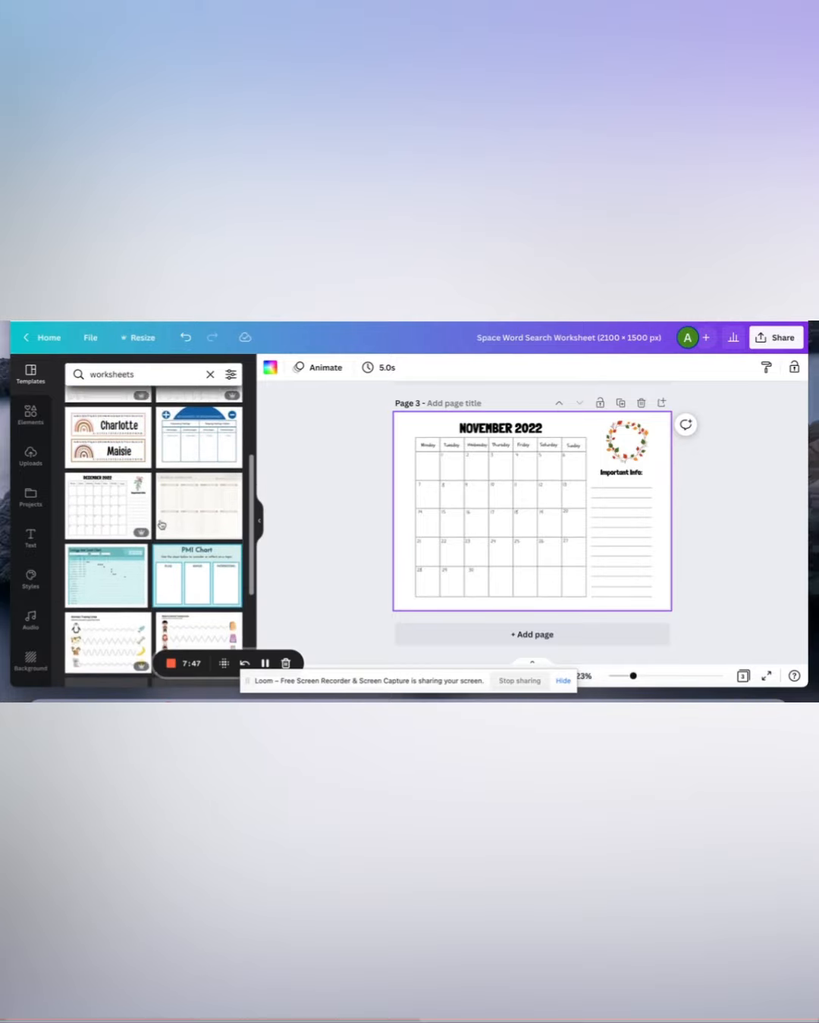
scroll("down", 3)
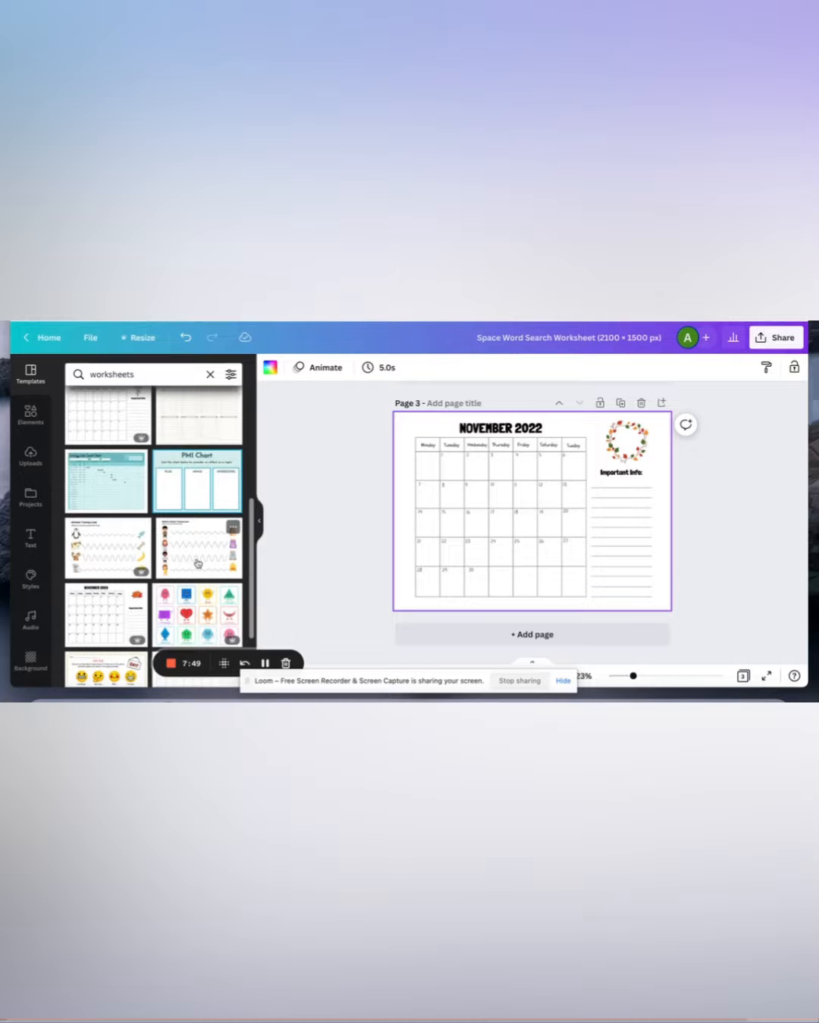
left_click(199, 546)
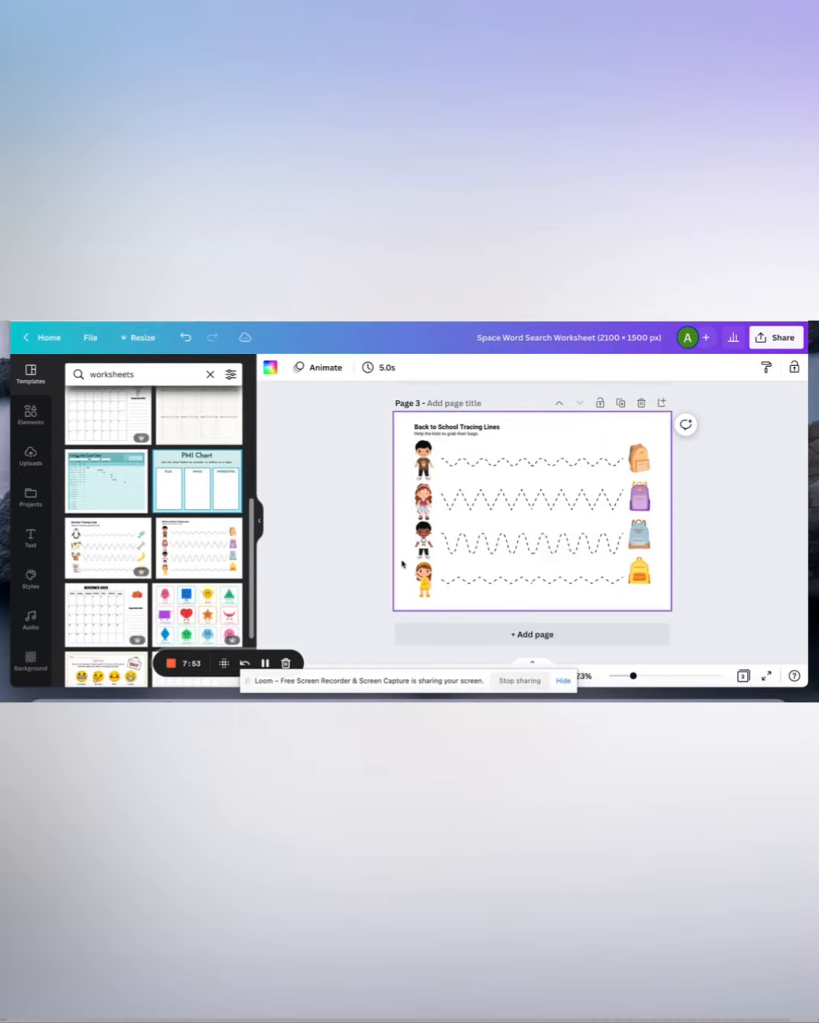
Browse further worksheet results down to the Spring Tracing Lines template for page 3.
scroll("down", 3)
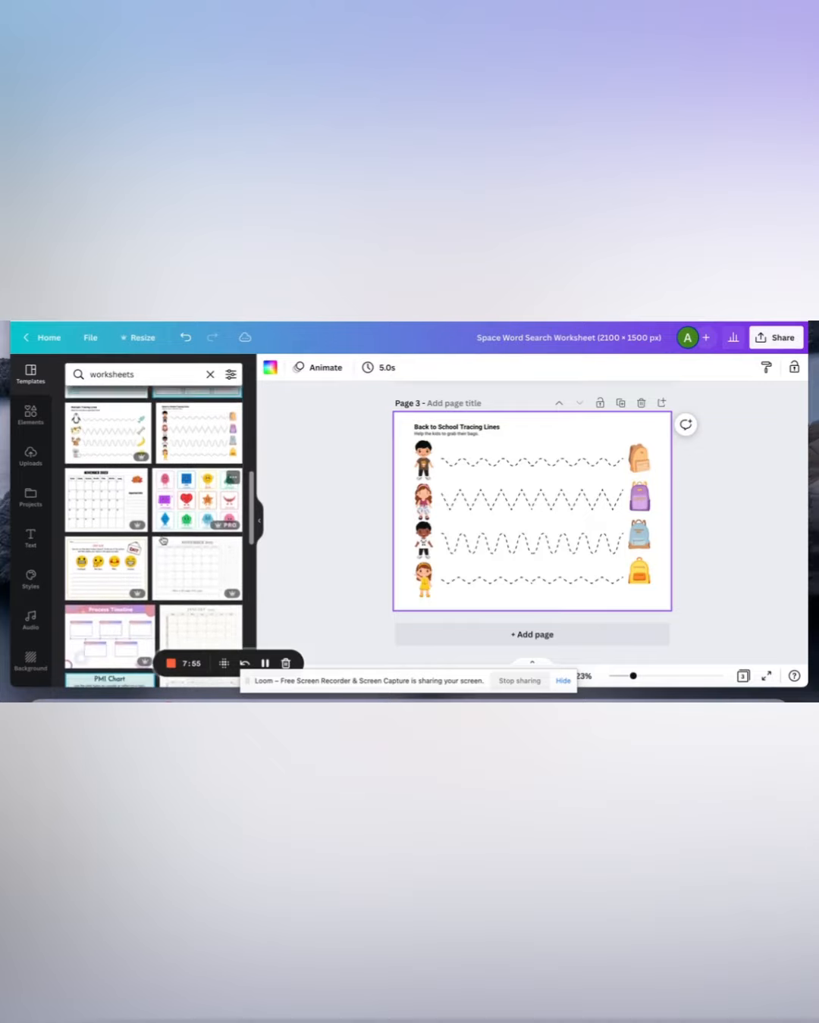
scroll("down", 3)
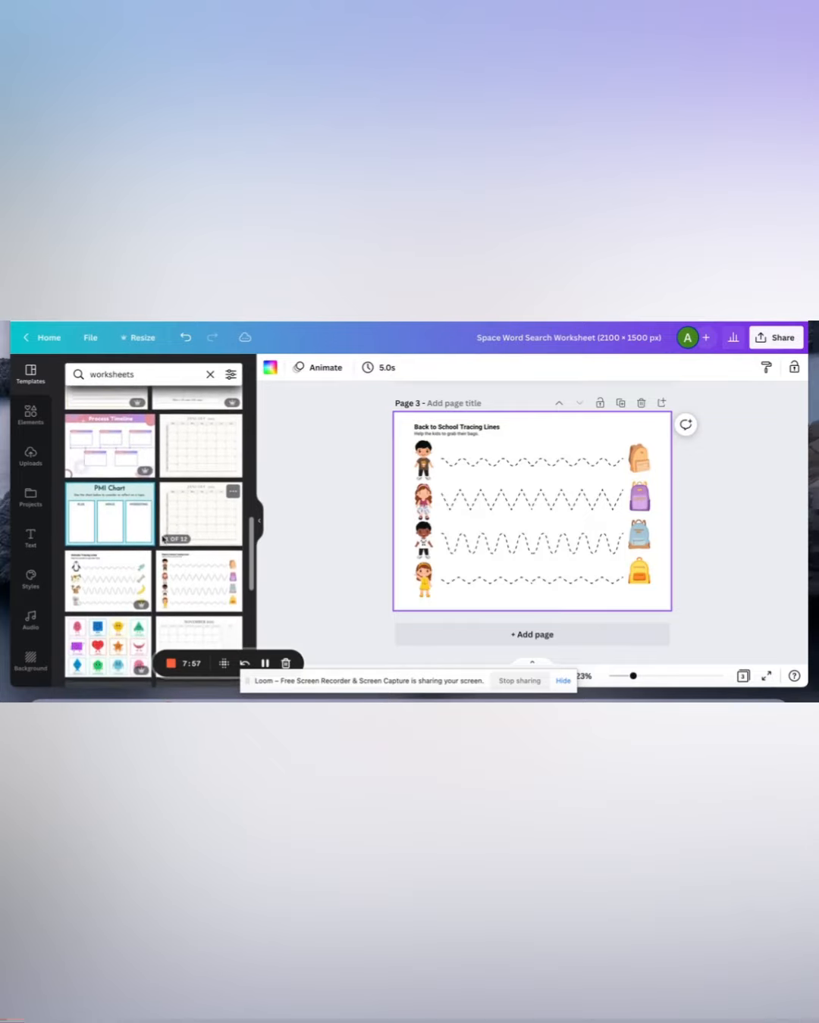
scroll("down", 3)
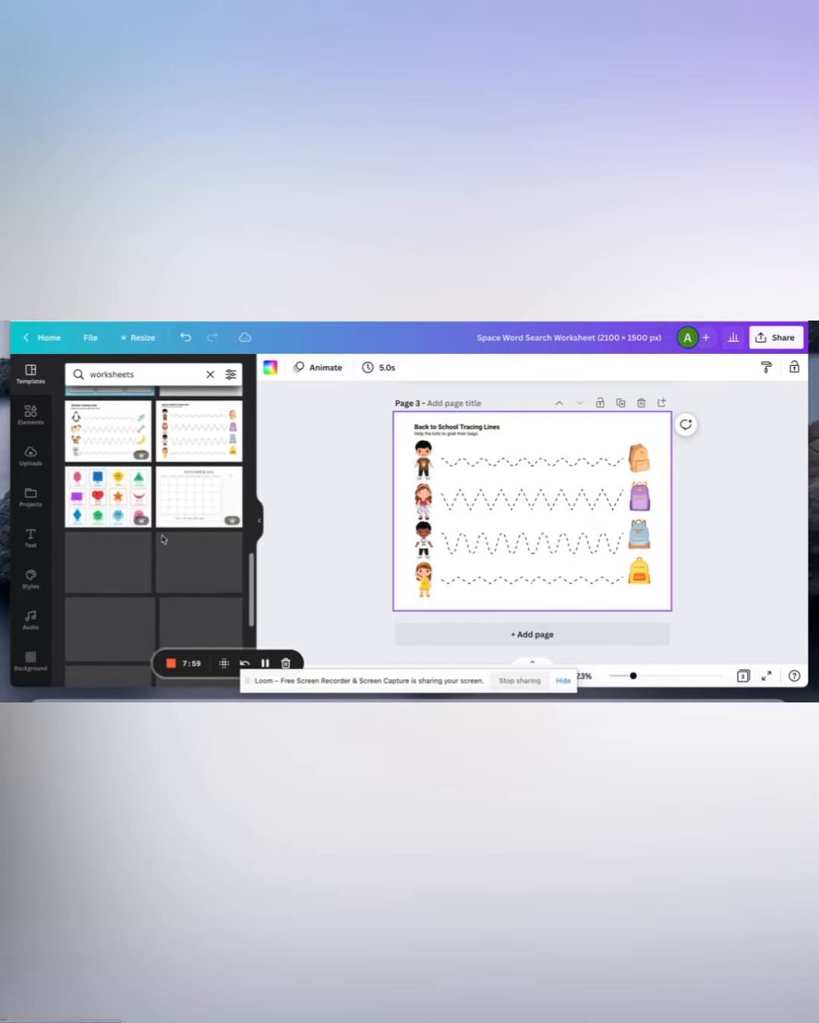
scroll("down", 3)
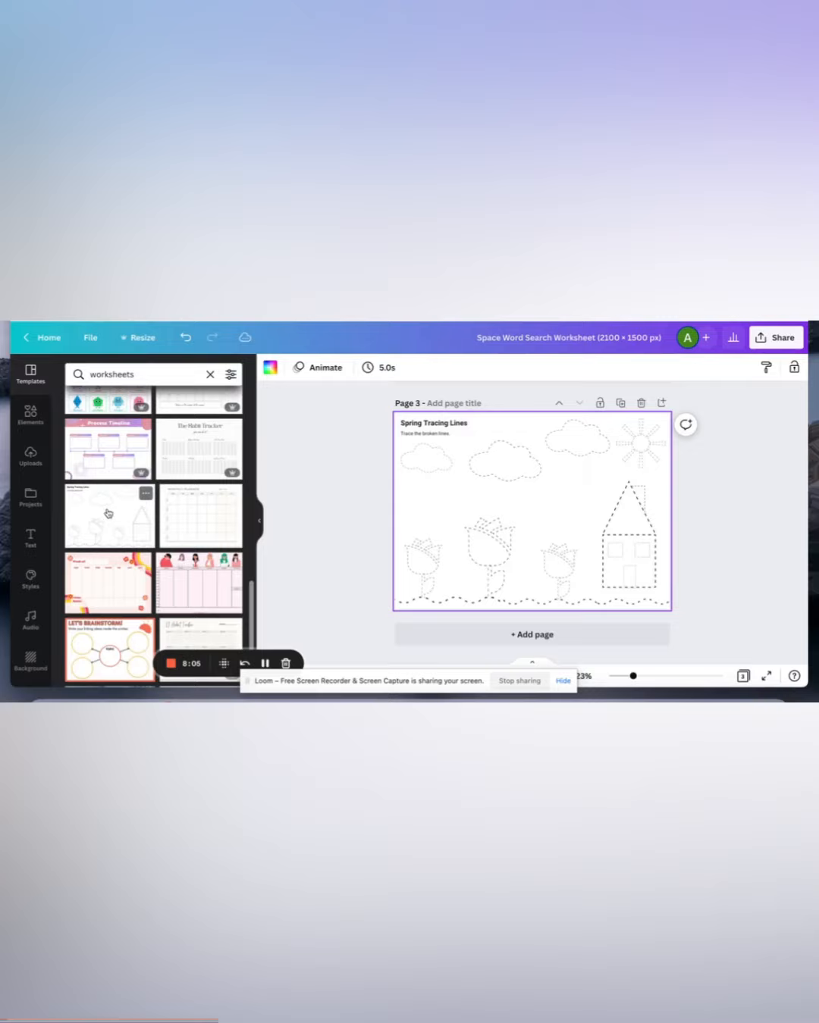
scroll("down", 3)
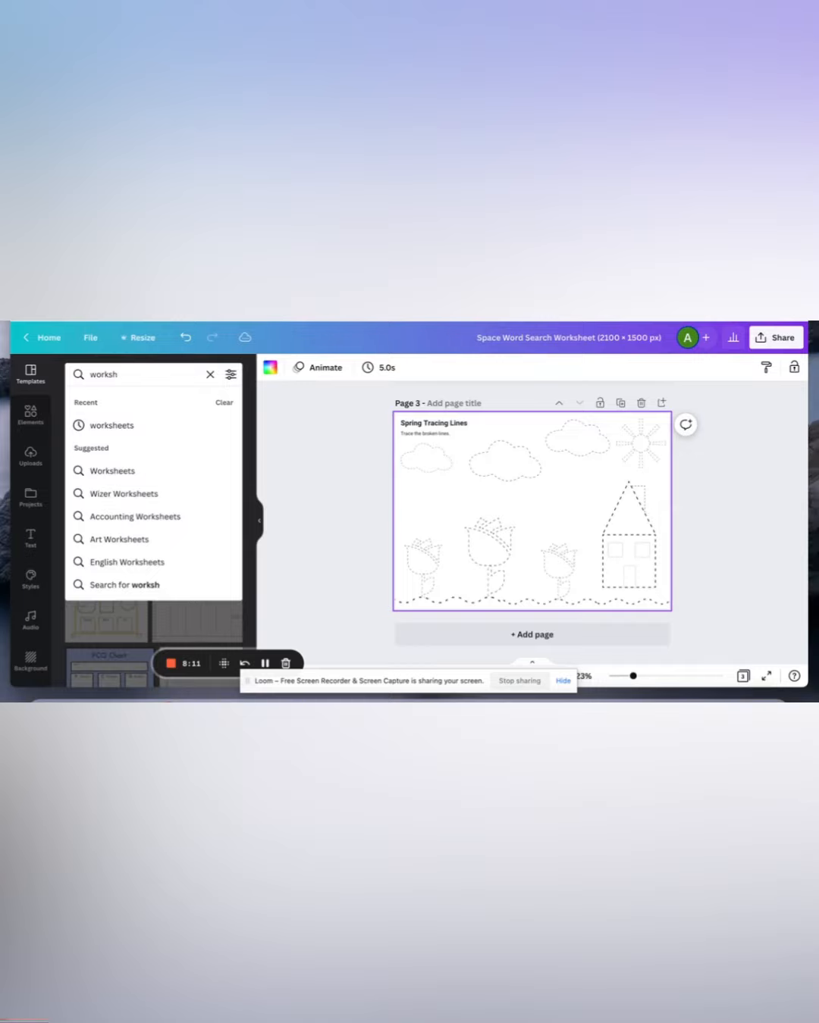
Search templates for 'coloring sheet' and try the leprechaun pot-of-gold coloring page on page 3.
type("colorin")
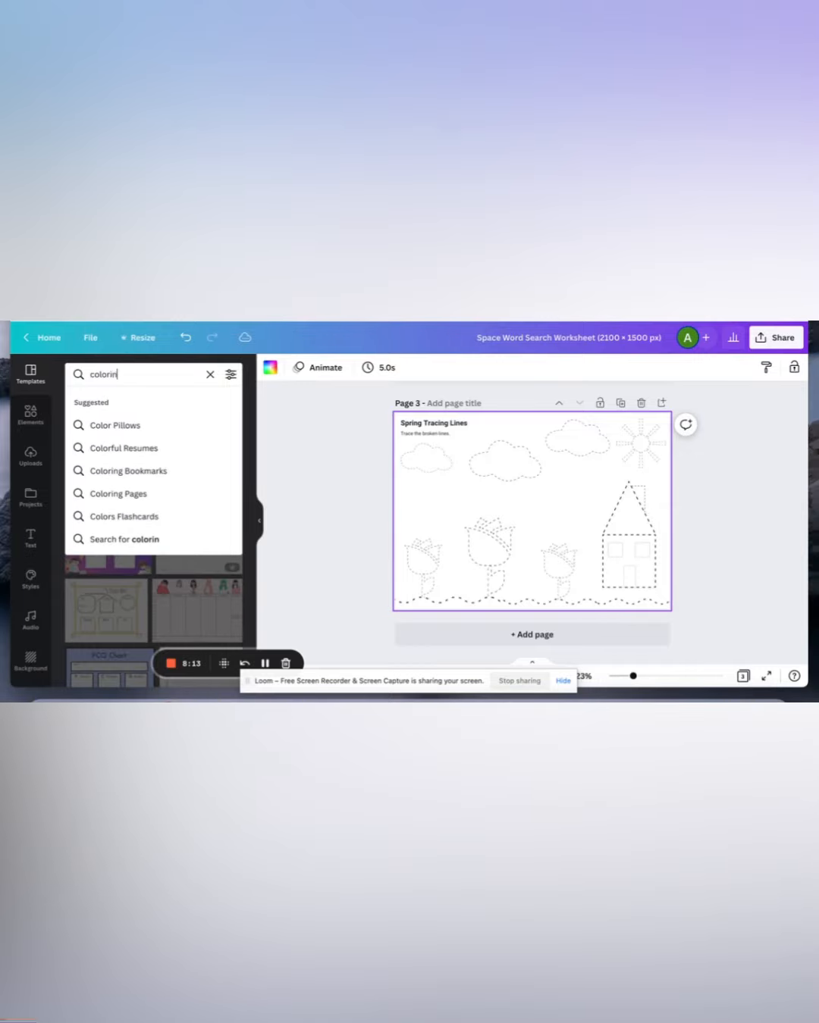
type("coloring sheet")
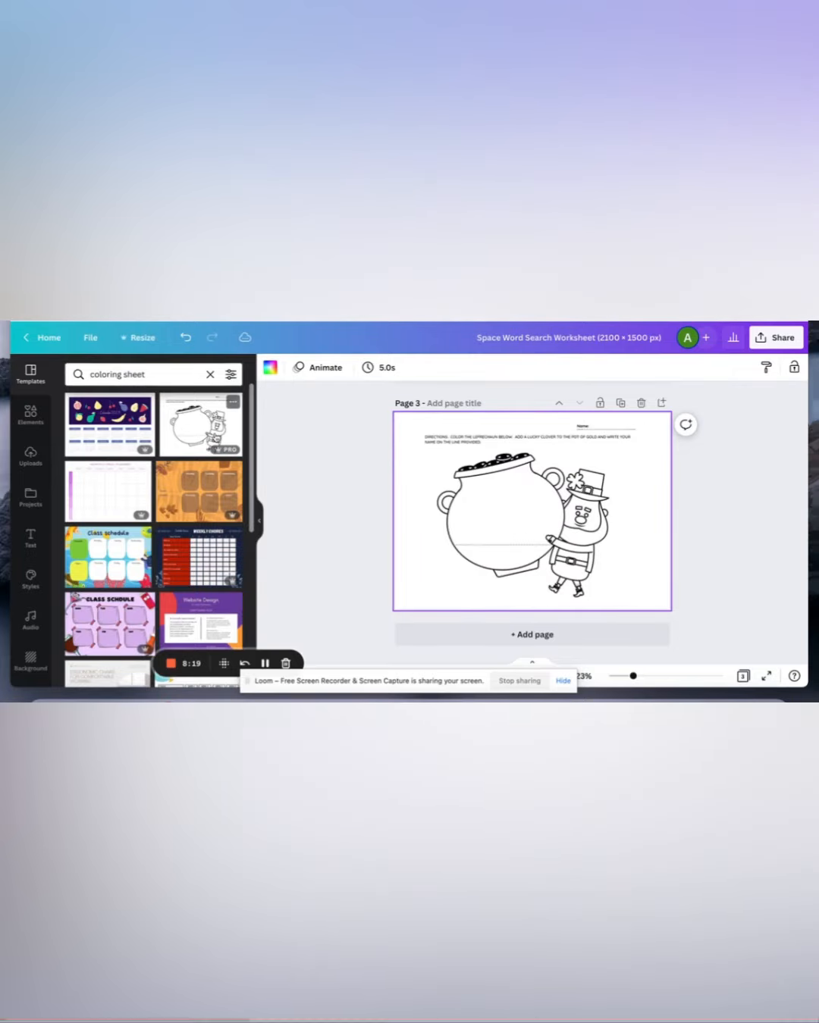
left_click(531, 438)
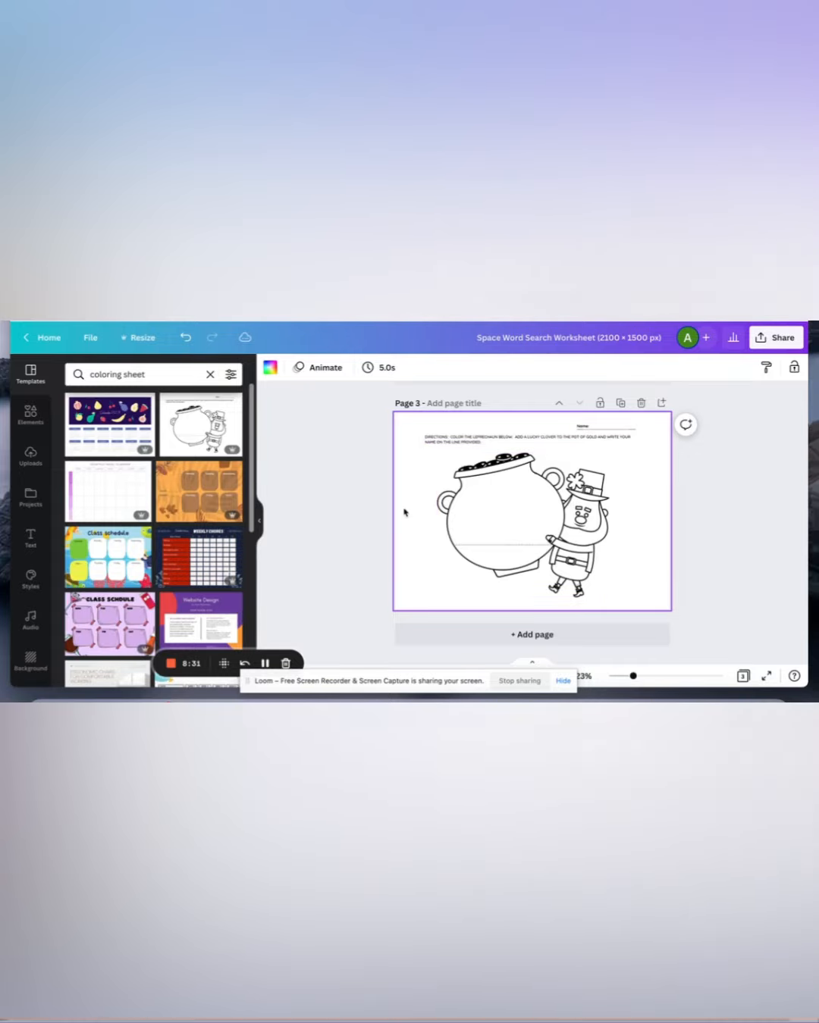
Try another coloring result and browse down to the Merry Christmas lettering page for page 3.
left_click(531, 515)
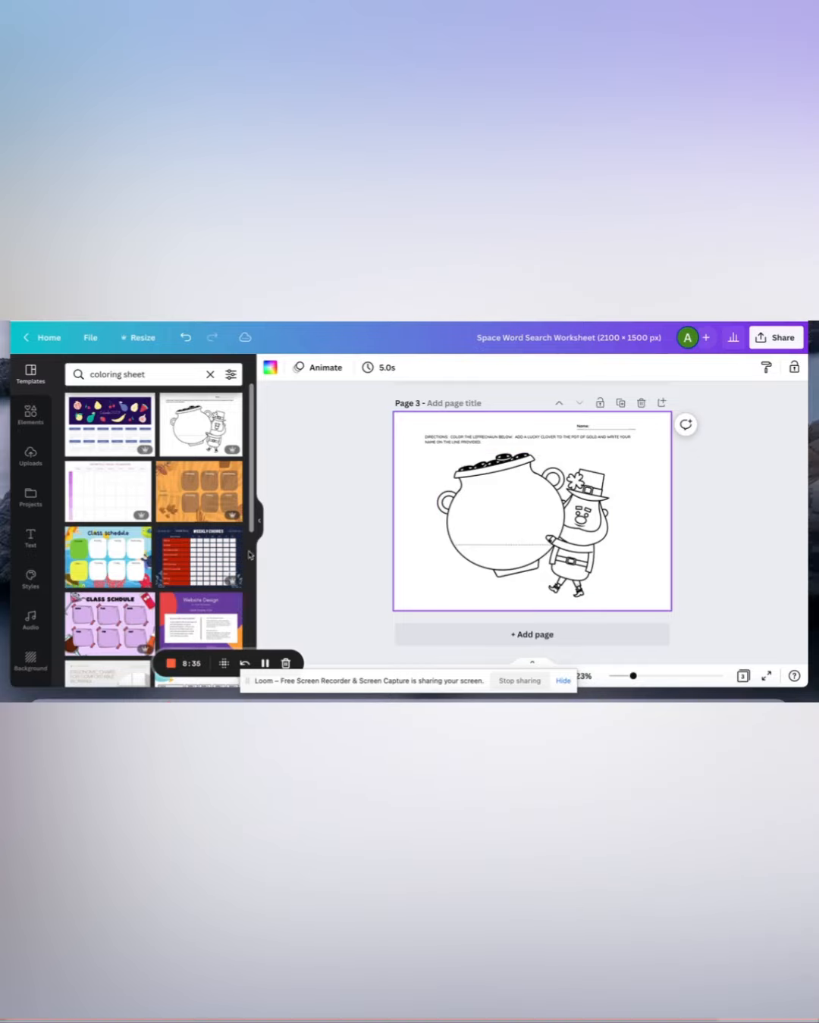
scroll("down", 3)
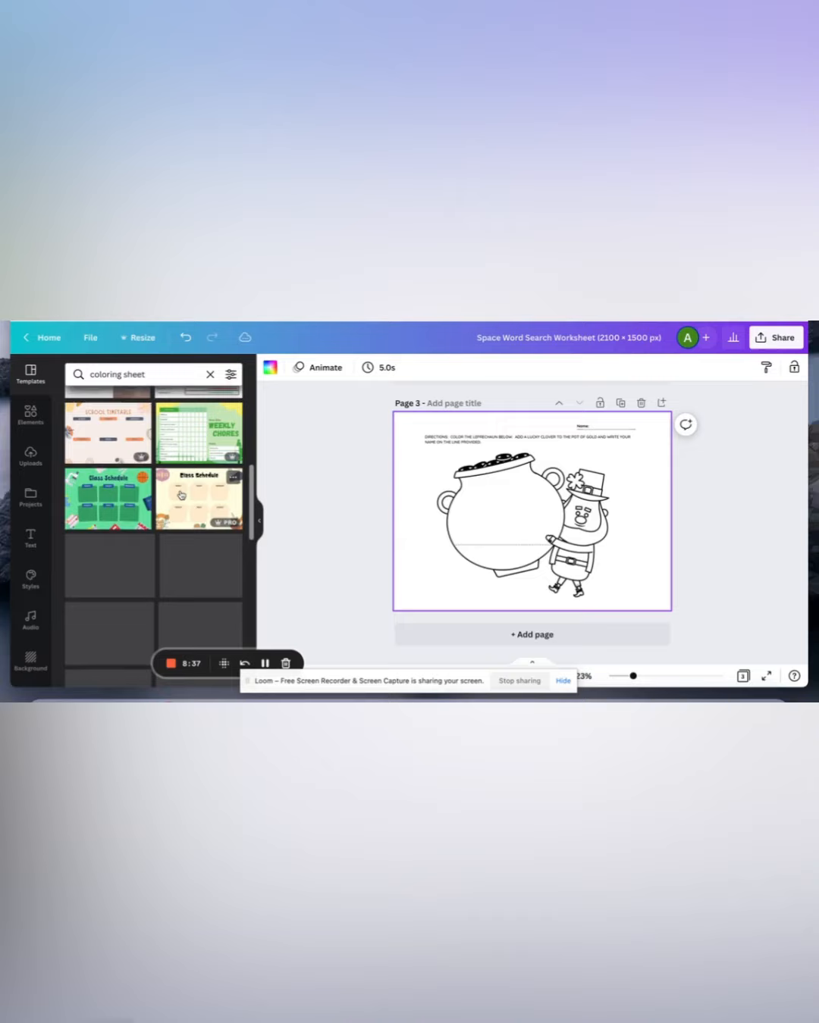
scroll("down", 3)
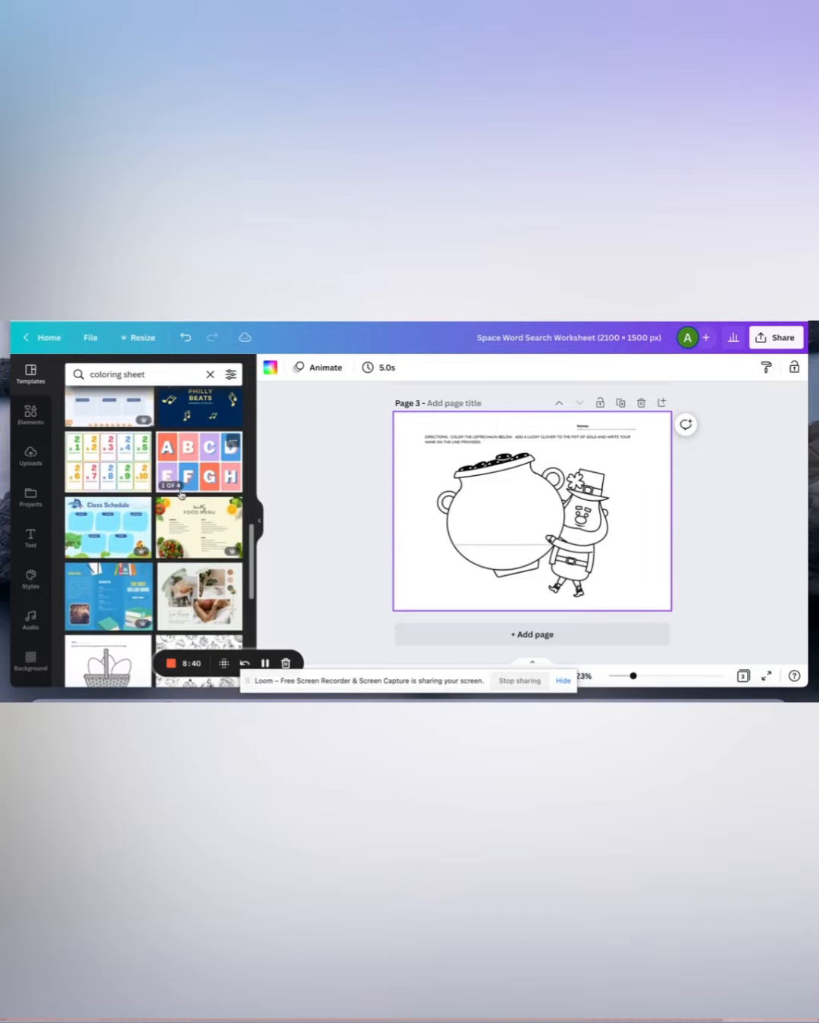
scroll("down", 3)
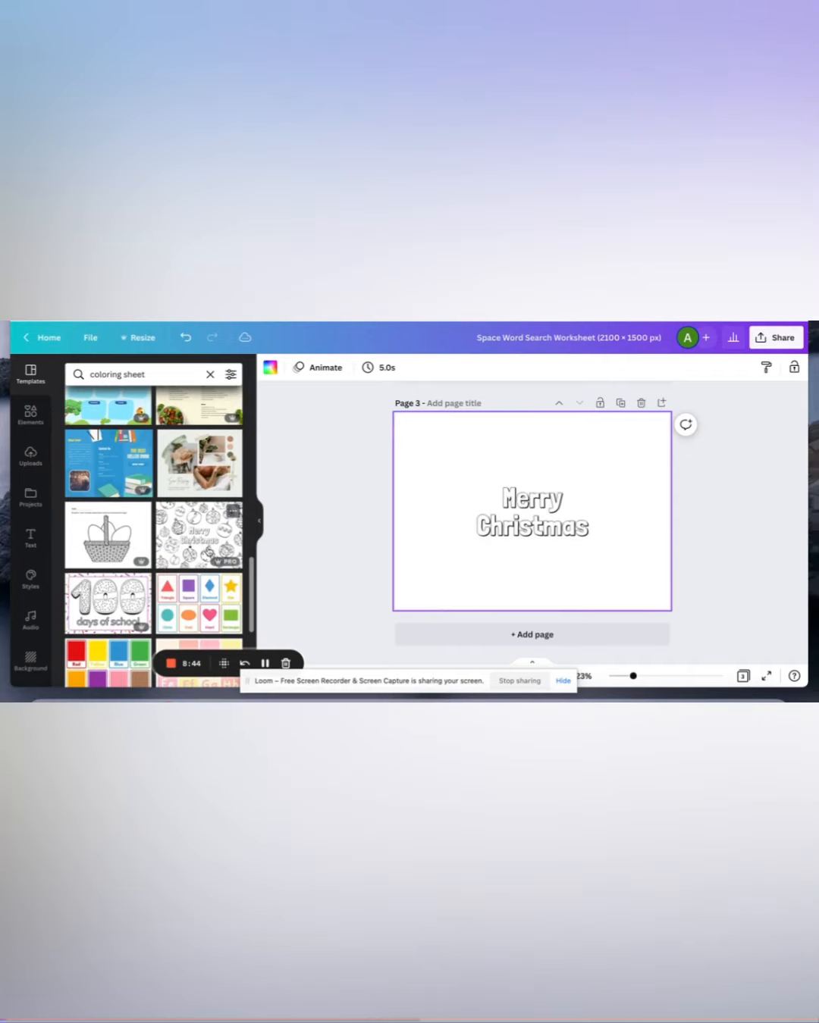
Try the Easter basket coloring page on page 3, then browse toward the Be my Valentine heart sheet.
left_click(199, 534)
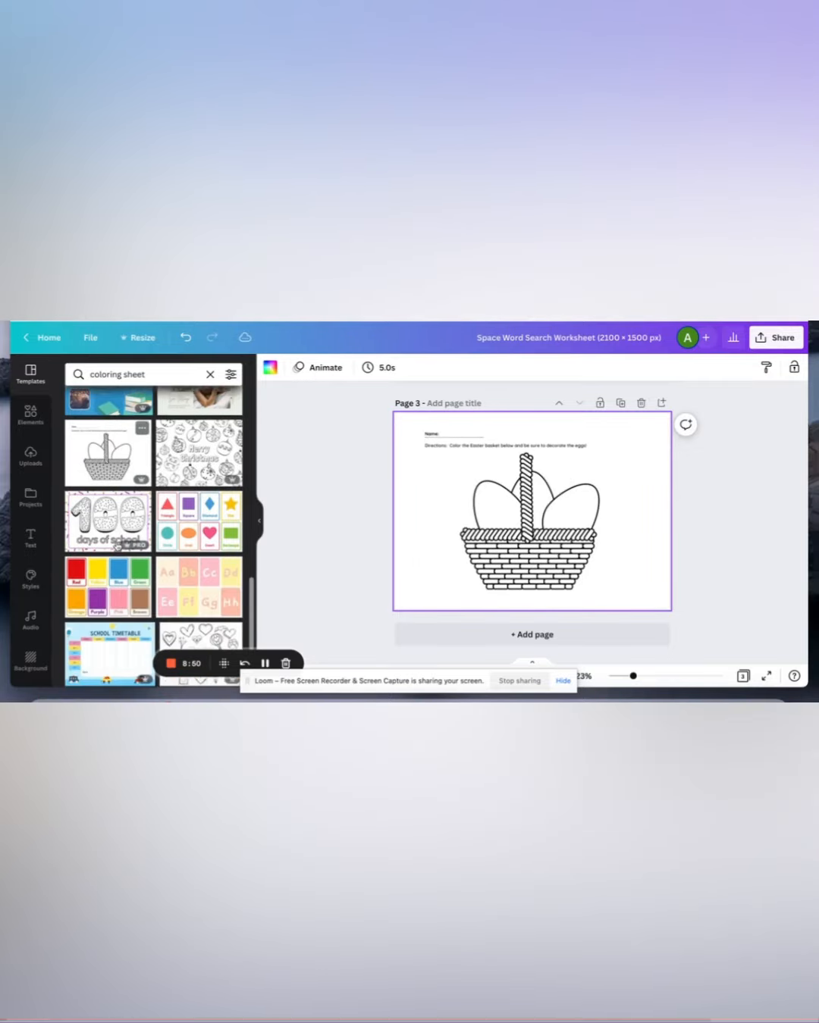
scroll("down", 3)
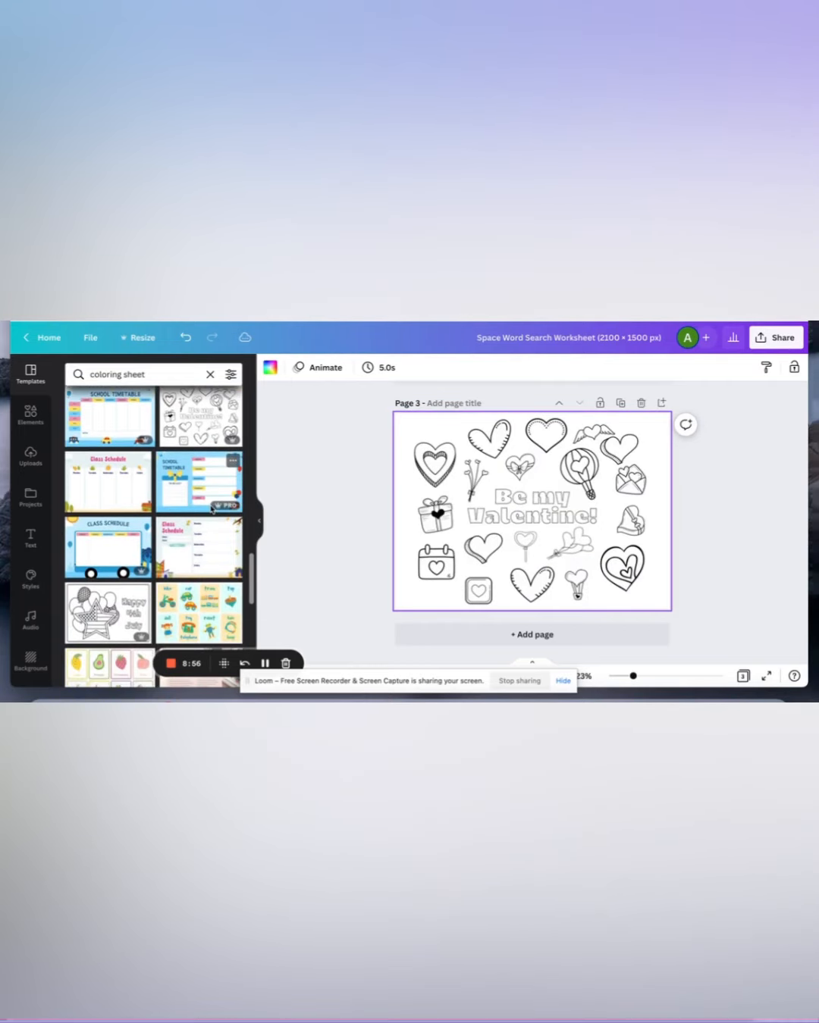
scroll("down", 3)
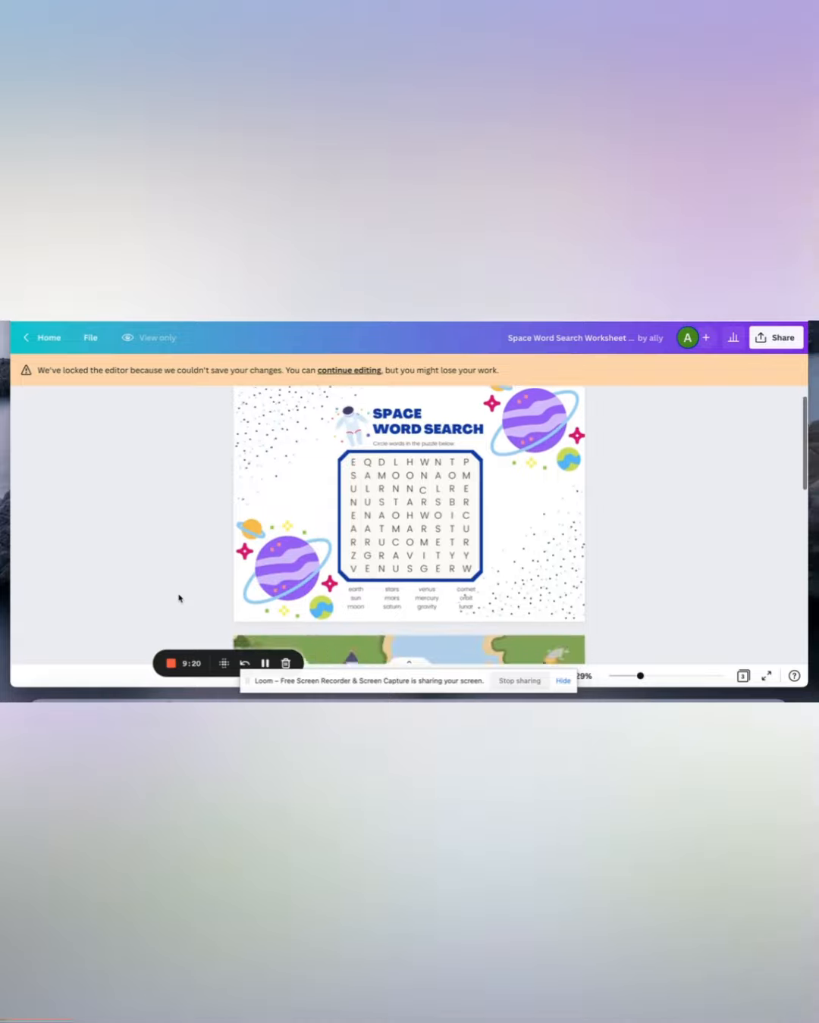
Scroll through the read-only design from the space word search past the pirate board game to the Valentine page.
scroll("down", 3)
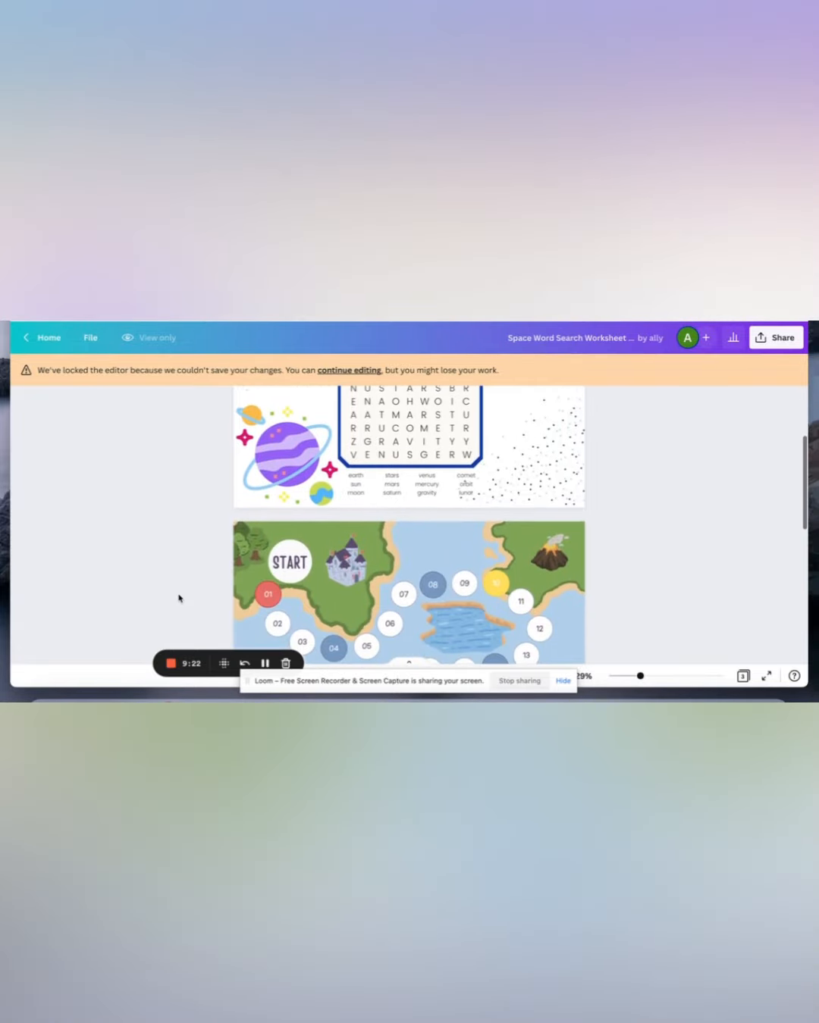
scroll("down", 3)
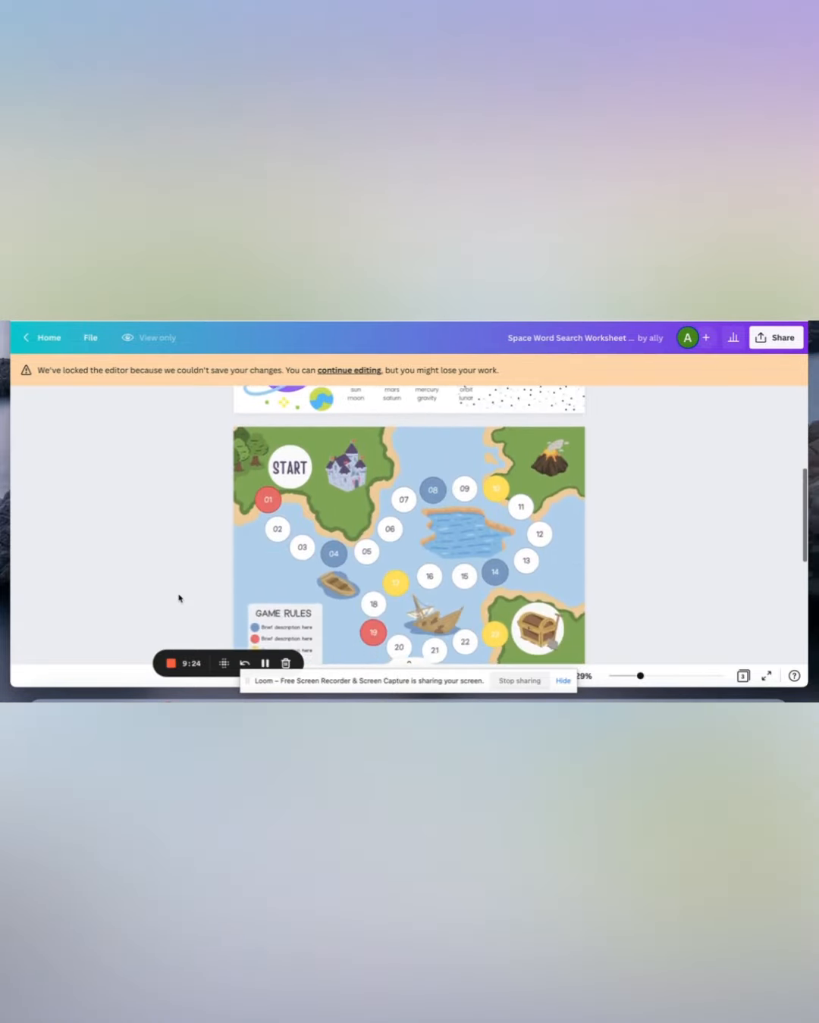
scroll("down", 3)
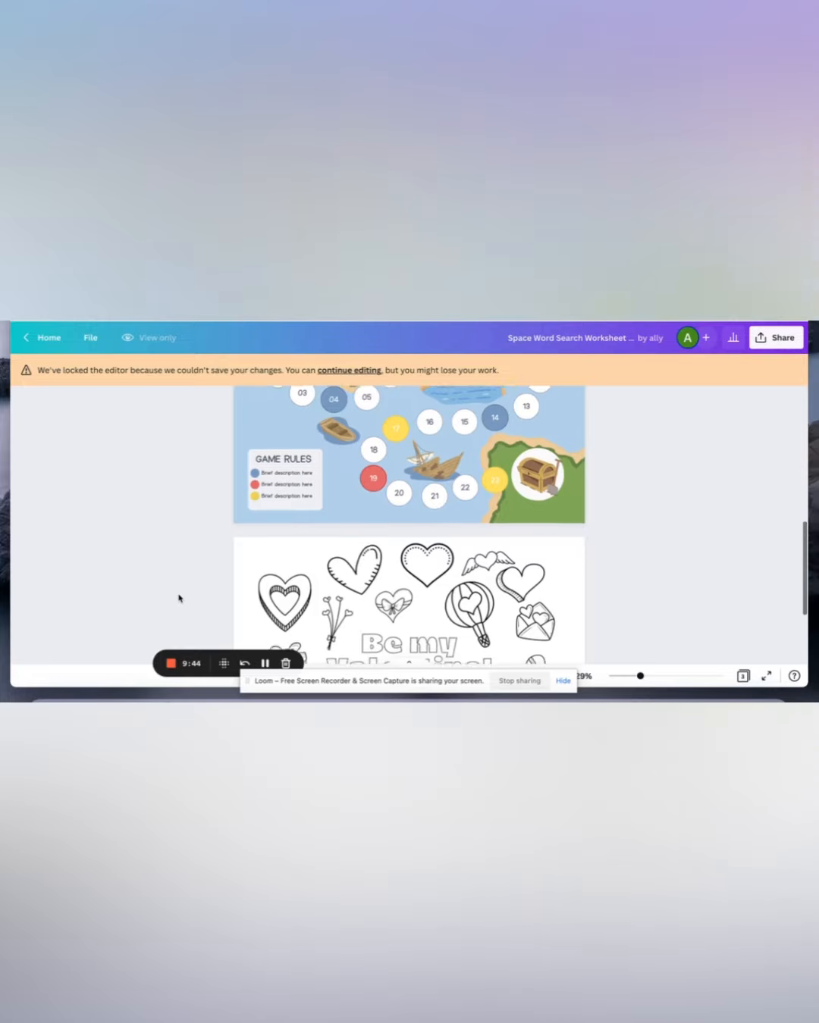
scroll("down", 3)
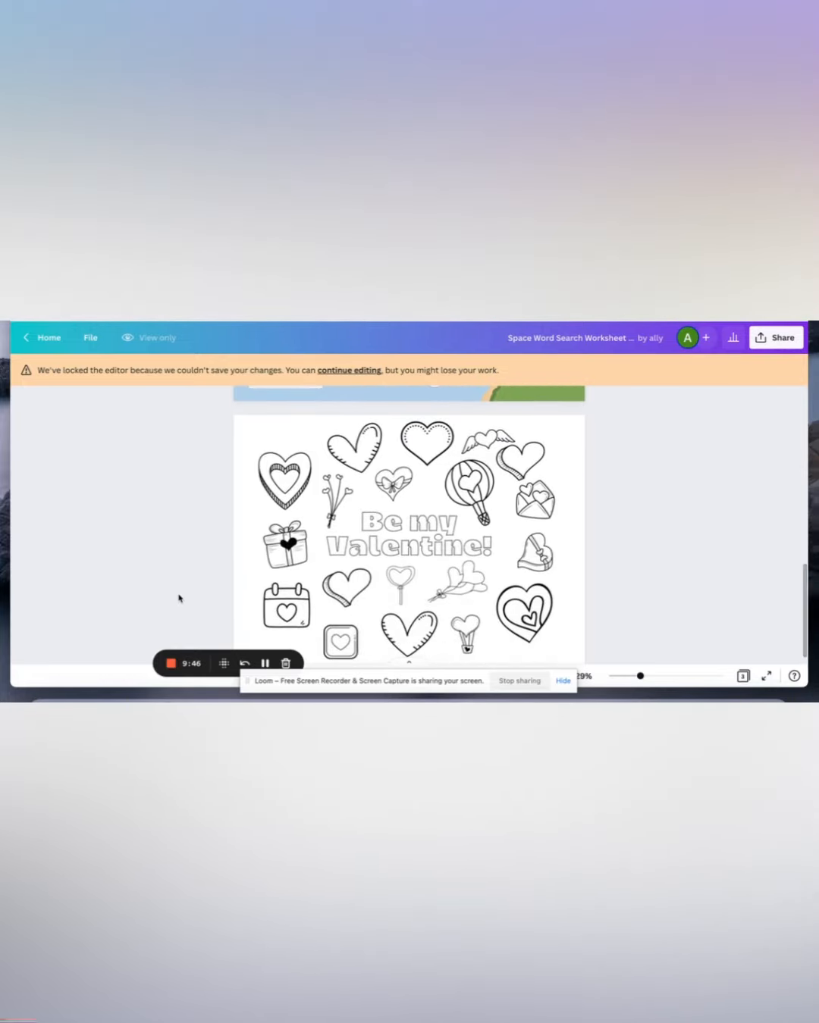